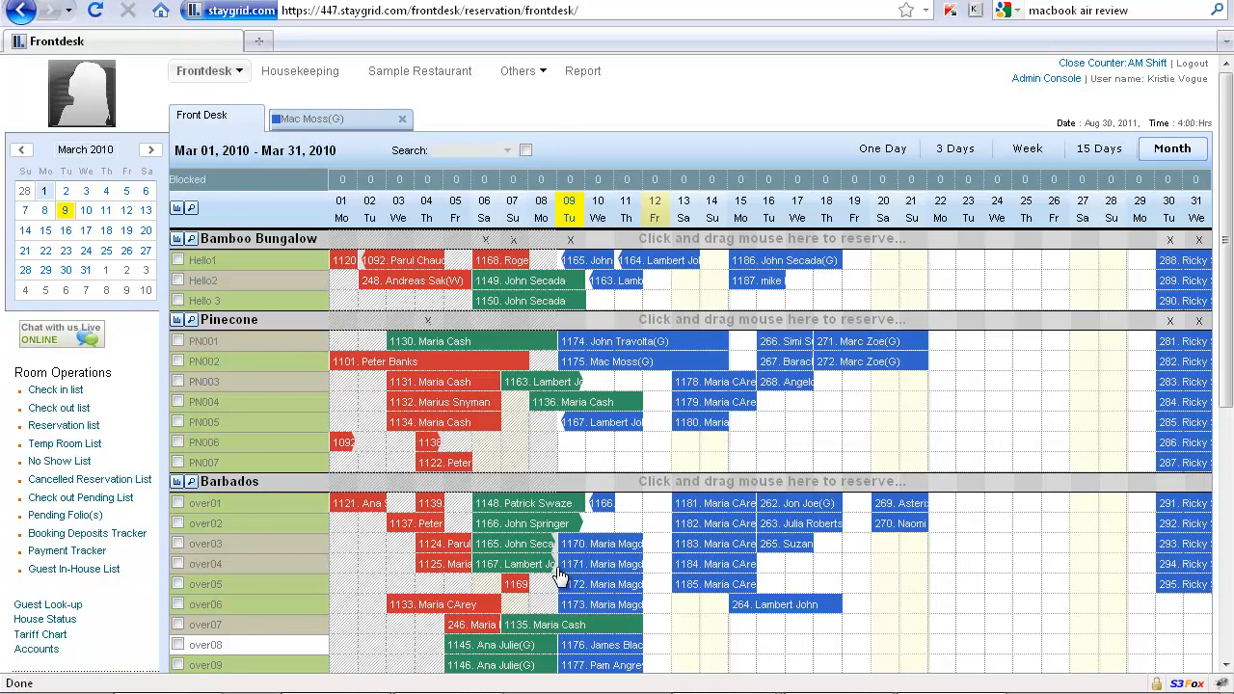
{"action": "mouse_move", "coordinate": [561, 576]}
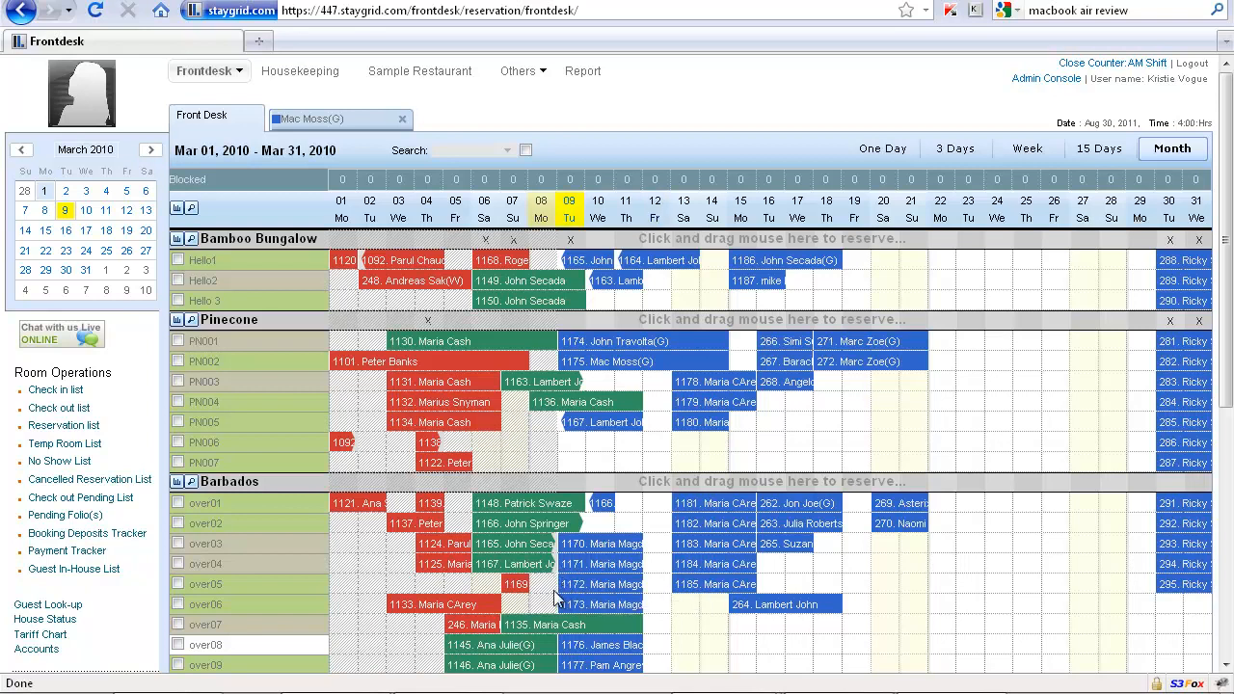
{"action": "left_click", "coordinate": [324, 118]}
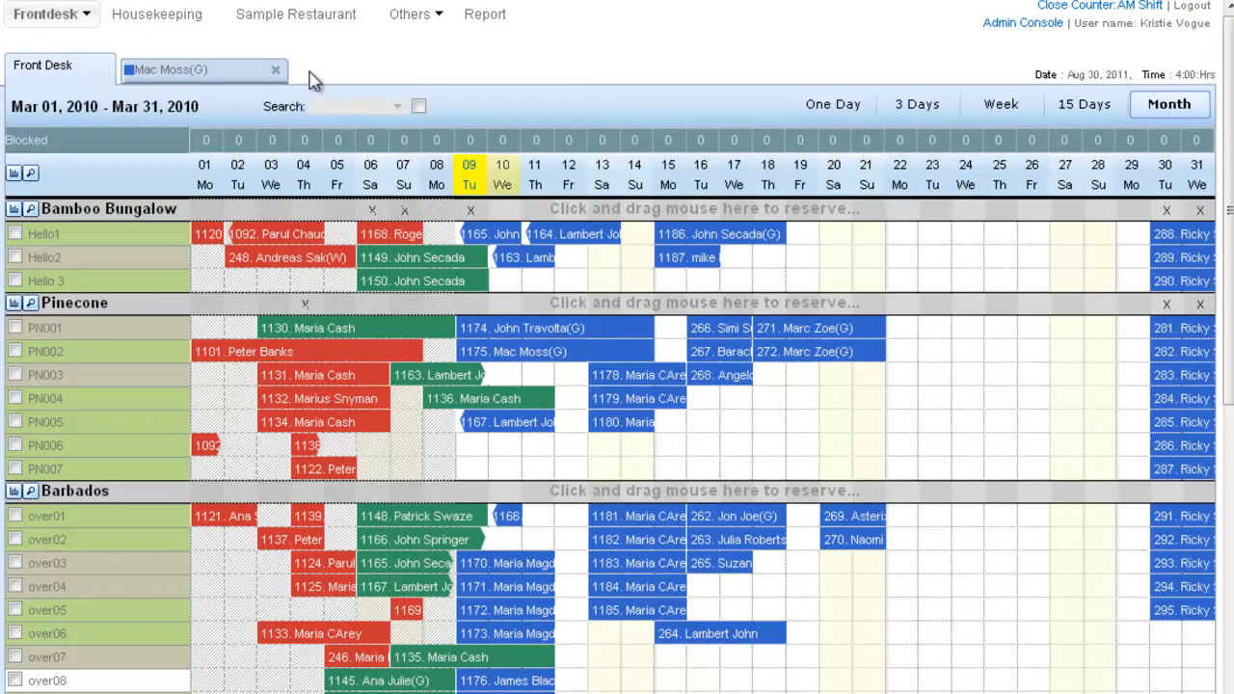
{"action": "mouse_move", "coordinate": [737, 79]}
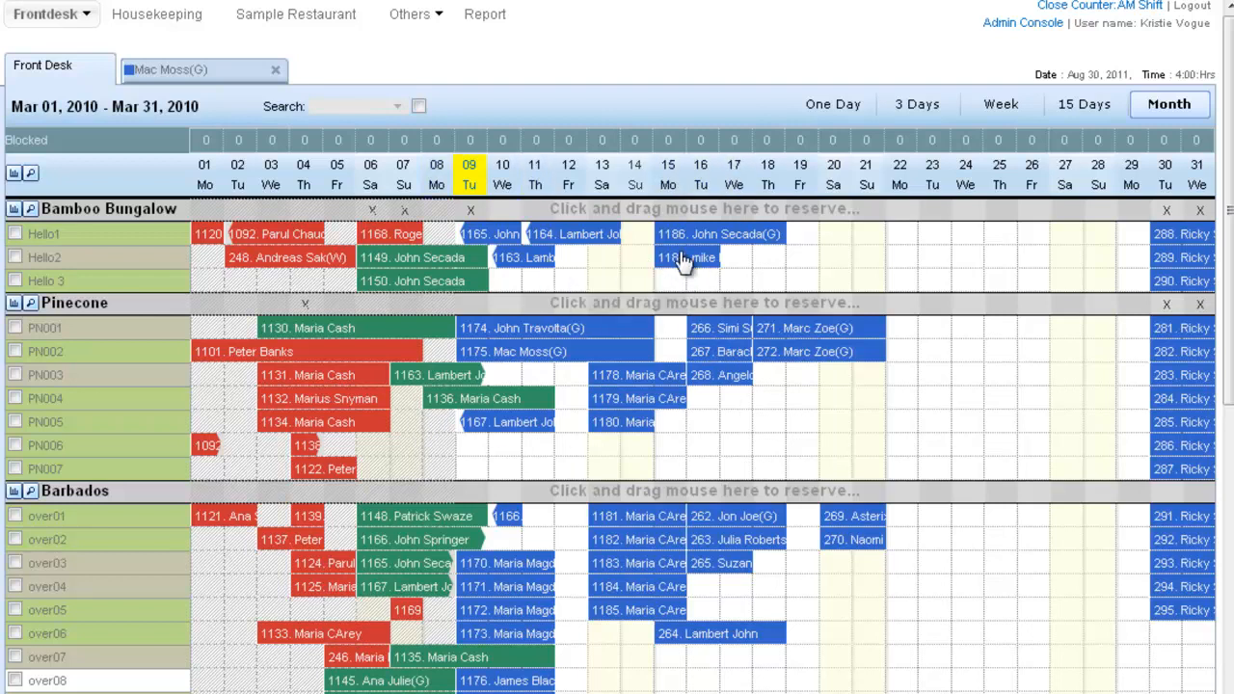
{"action": "right_click", "coordinate": [686, 258]}
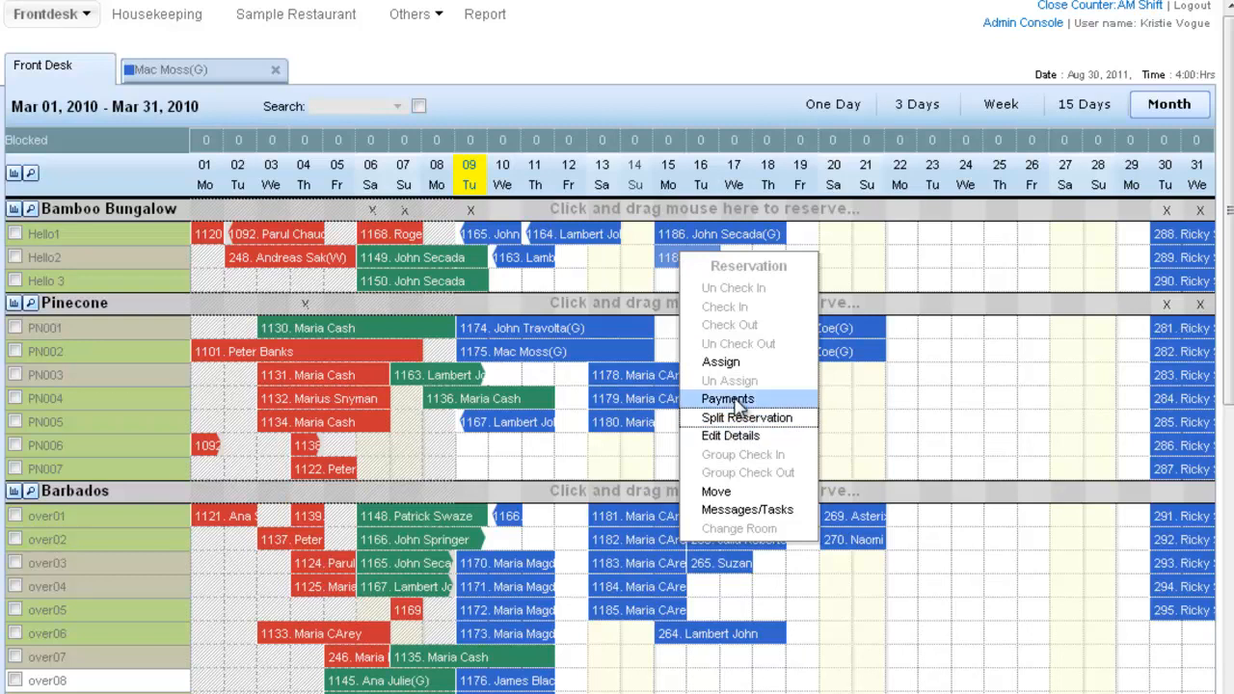
{"action": "mouse_move", "coordinate": [728, 435]}
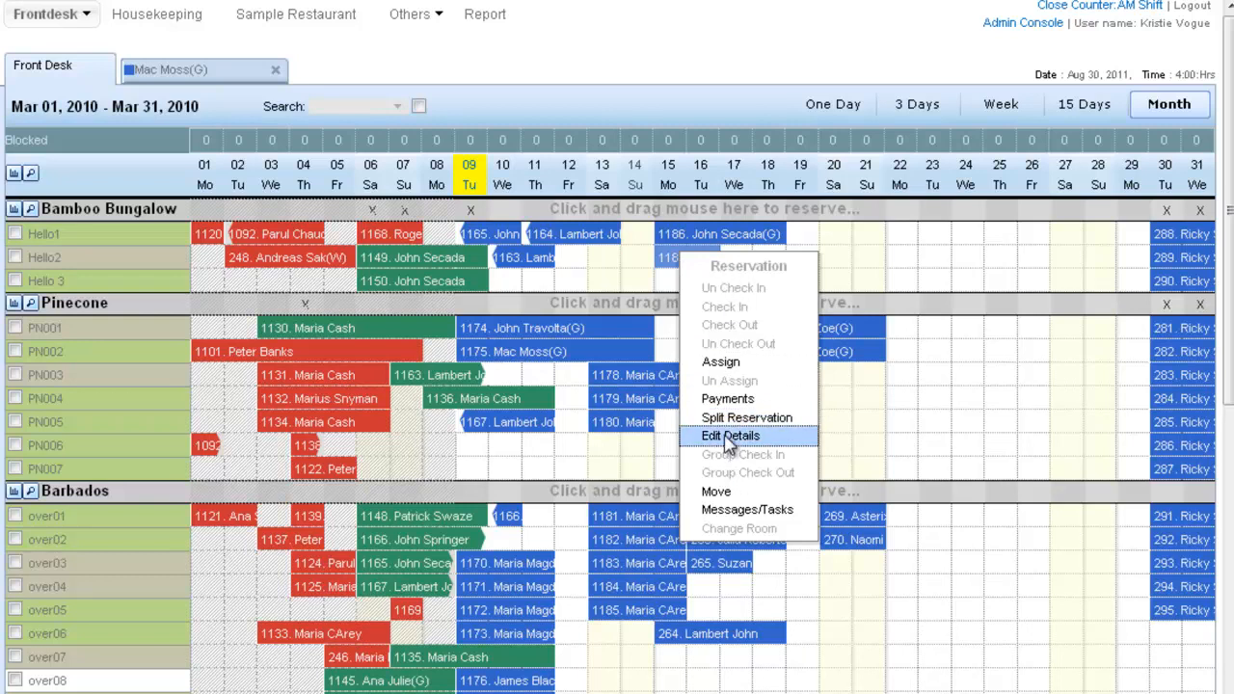
{"action": "left_click", "coordinate": [729, 436]}
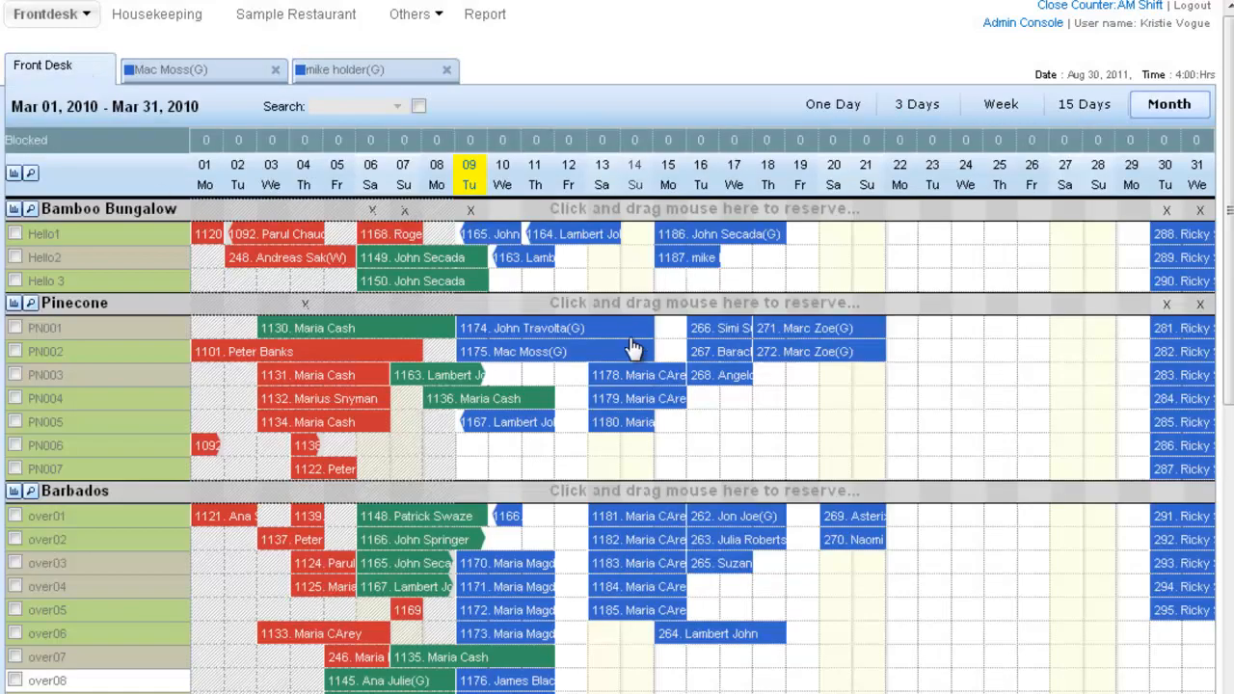
{"action": "left_click", "coordinate": [513, 351]}
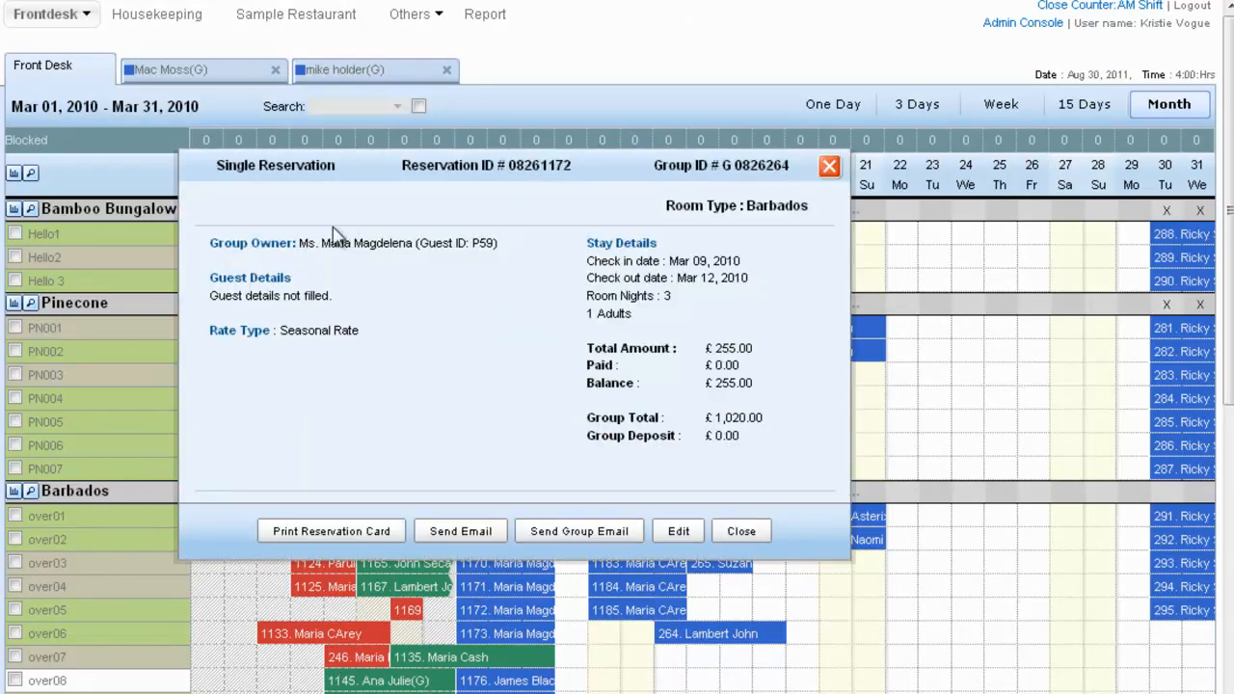
{"action": "mouse_move", "coordinate": [632, 416]}
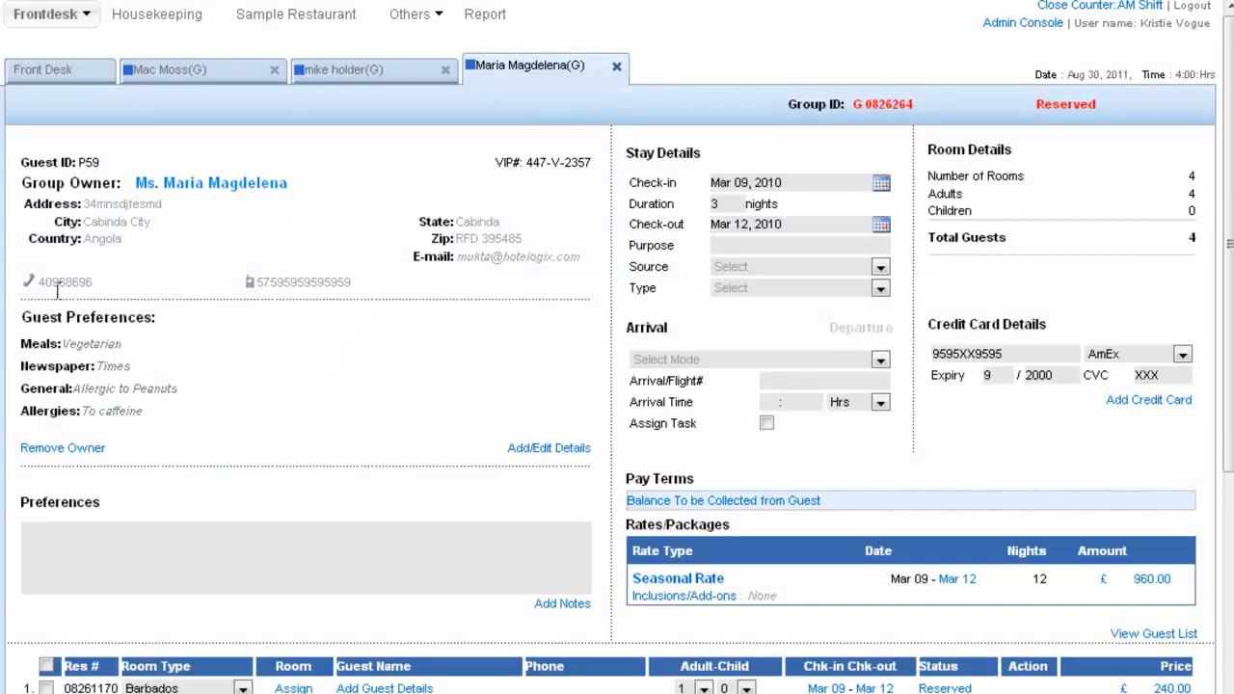
Review the Bamboo Bungalow group's rooms and totals, then return to the March 2010 front desk chart.
{"action": "scroll", "scroll_direction": "down", "scroll_amount": 3}
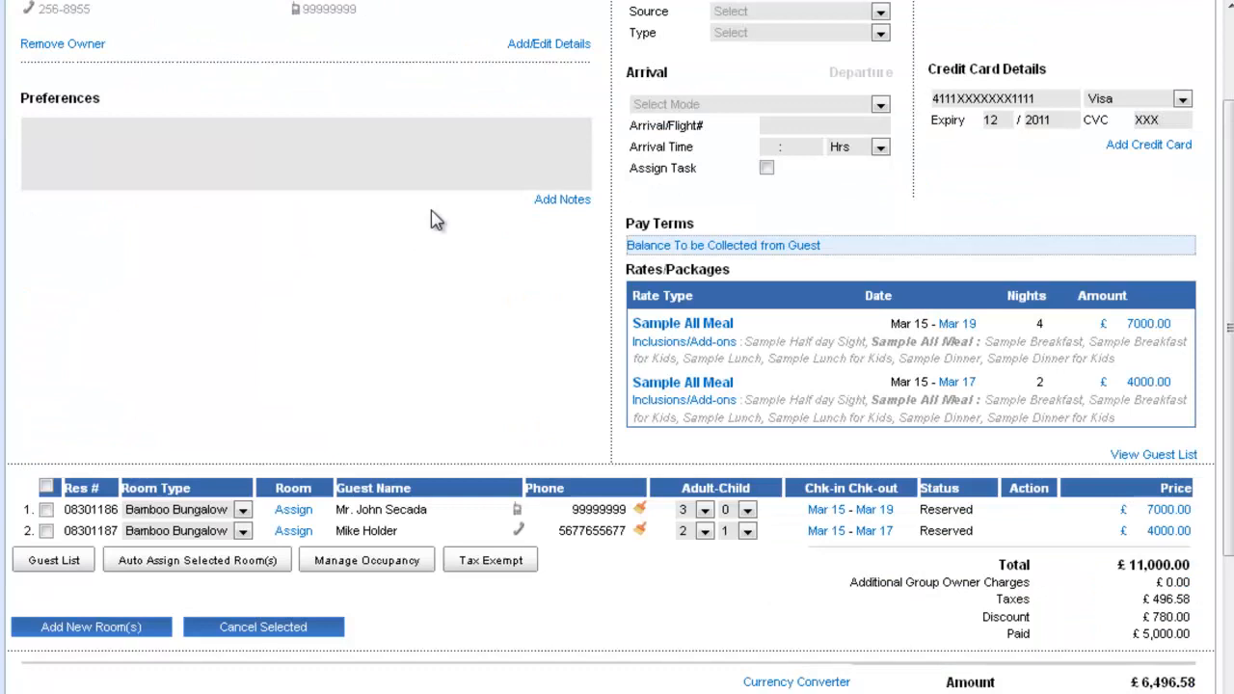
{"action": "scroll", "scroll_direction": "down", "scroll_amount": 3}
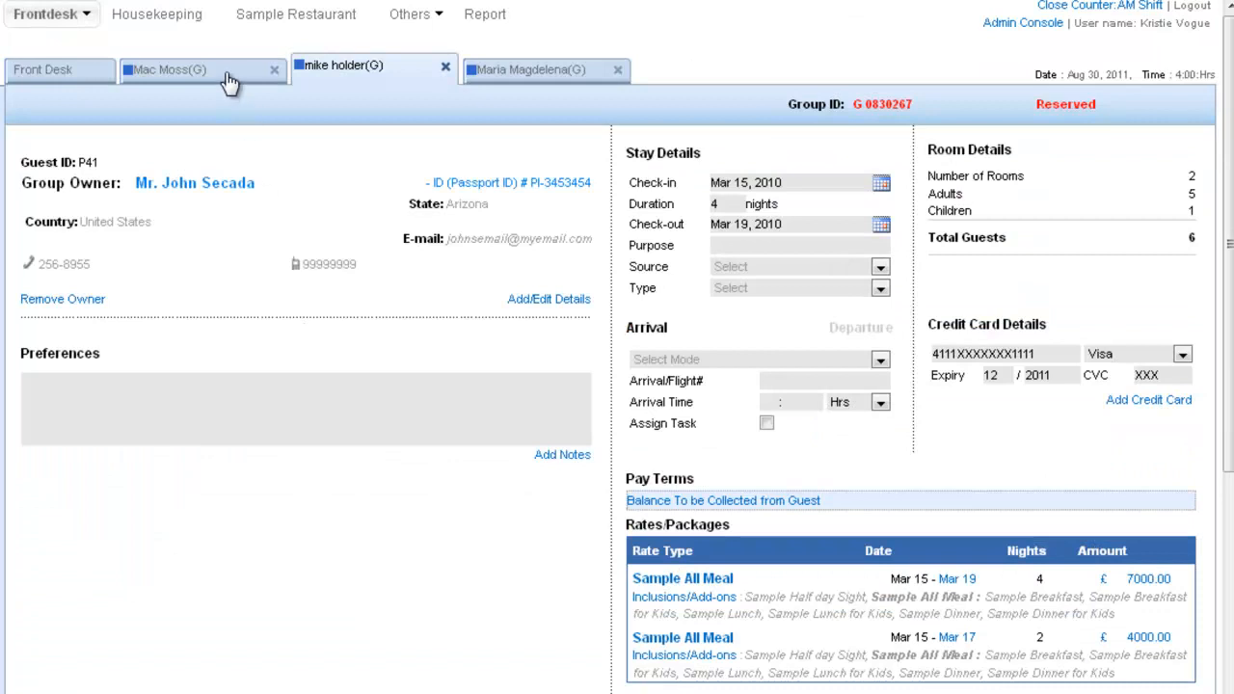
{"action": "left_click", "coordinate": [177, 70]}
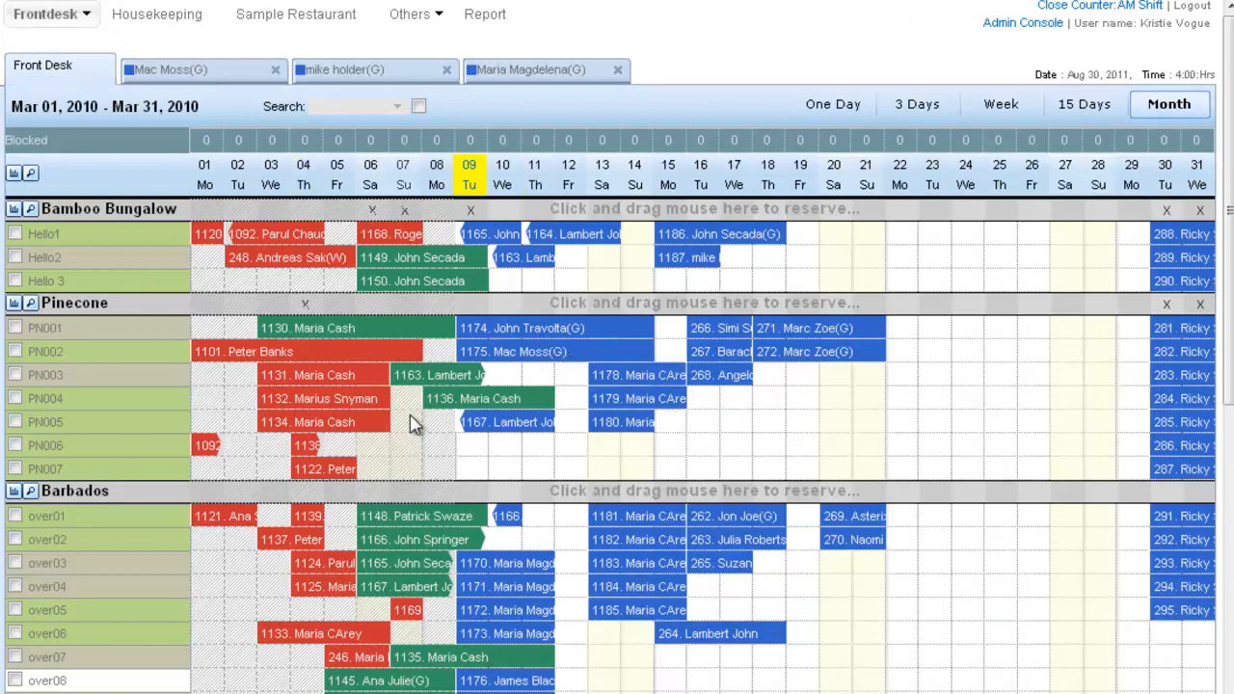
{"action": "mouse_move", "coordinate": [409, 335]}
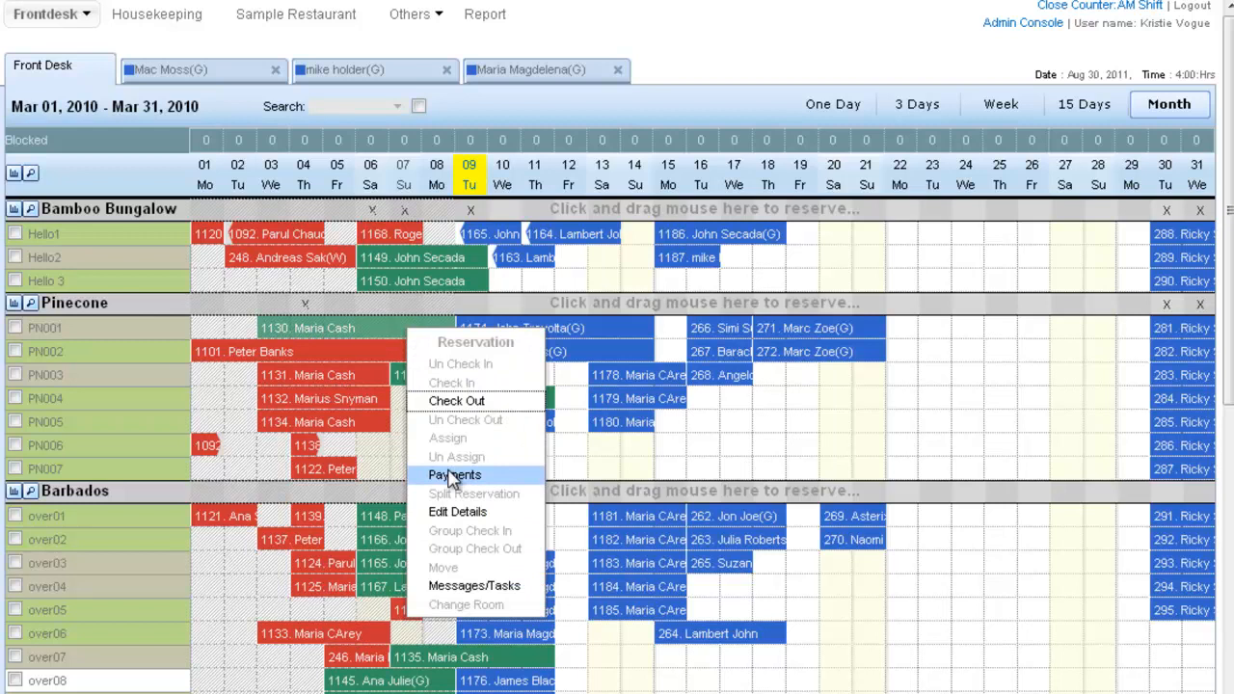
{"action": "left_click", "coordinate": [453, 474]}
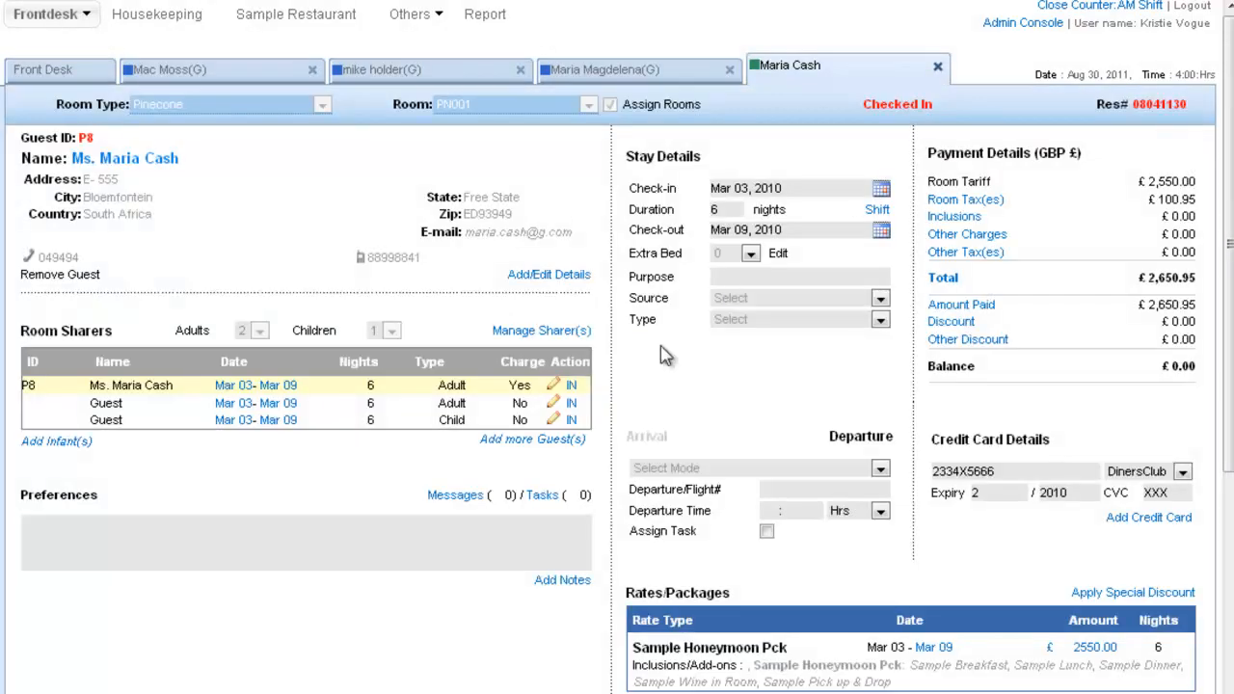
{"action": "left_click", "coordinate": [627, 69]}
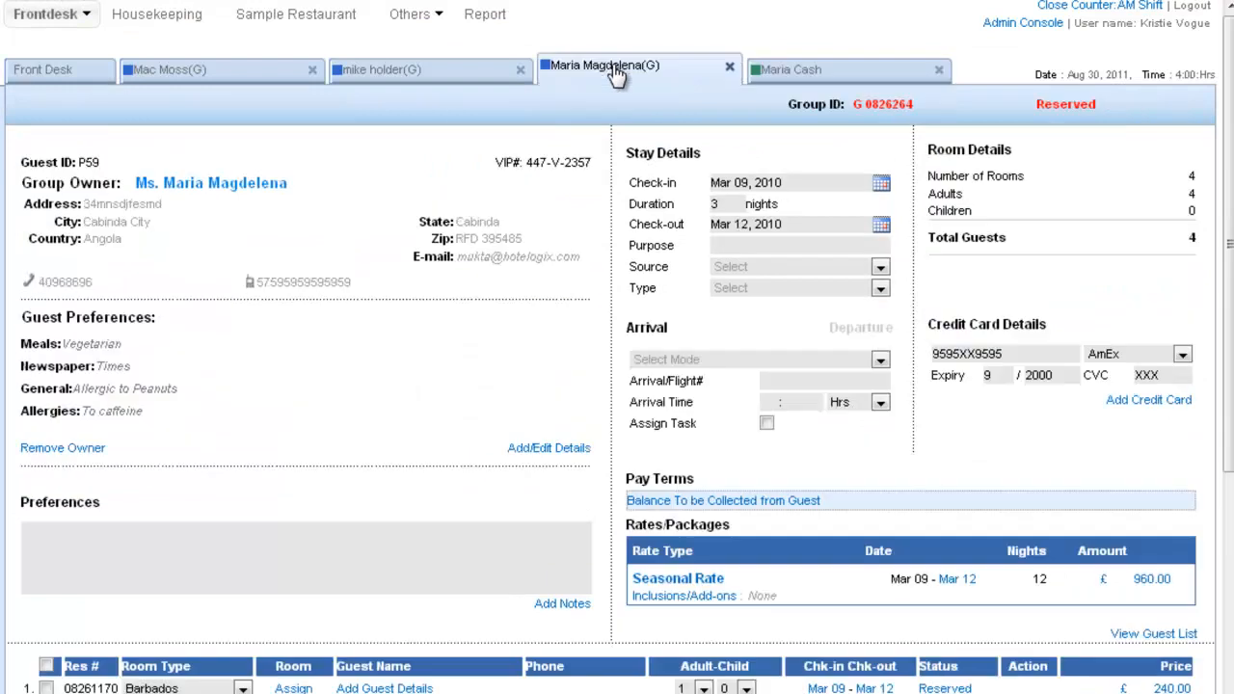
{"action": "left_click", "coordinate": [174, 70]}
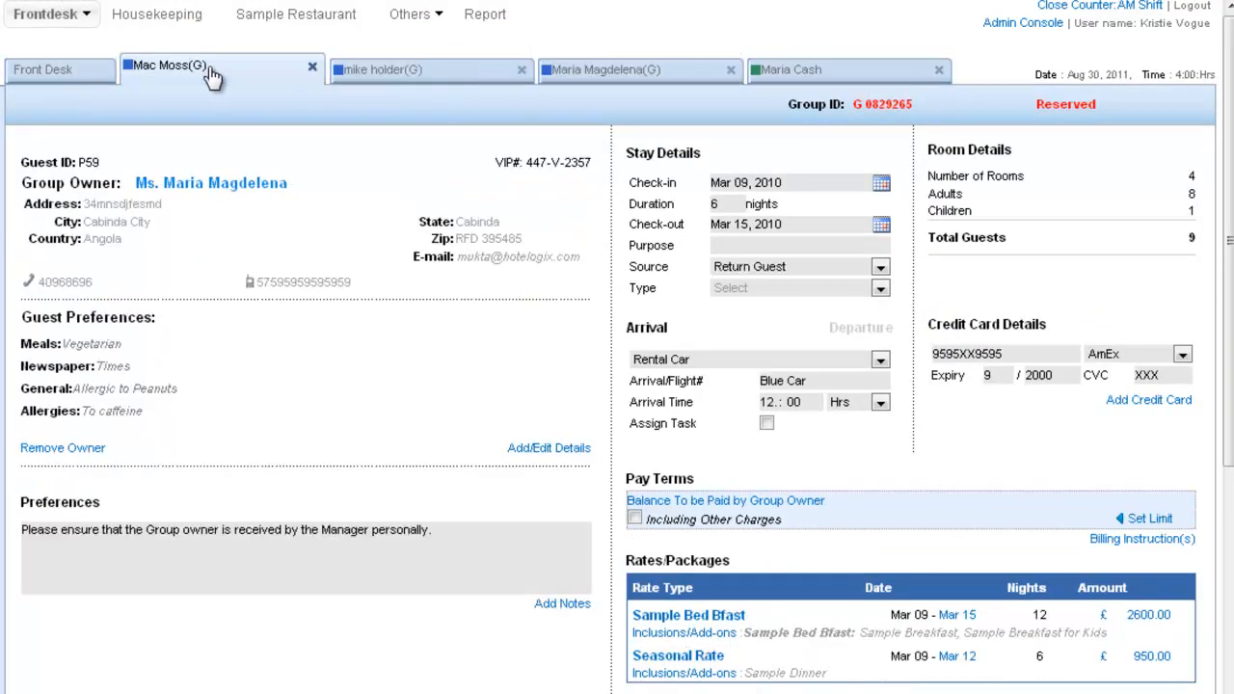
{"action": "left_click", "coordinate": [42, 65]}
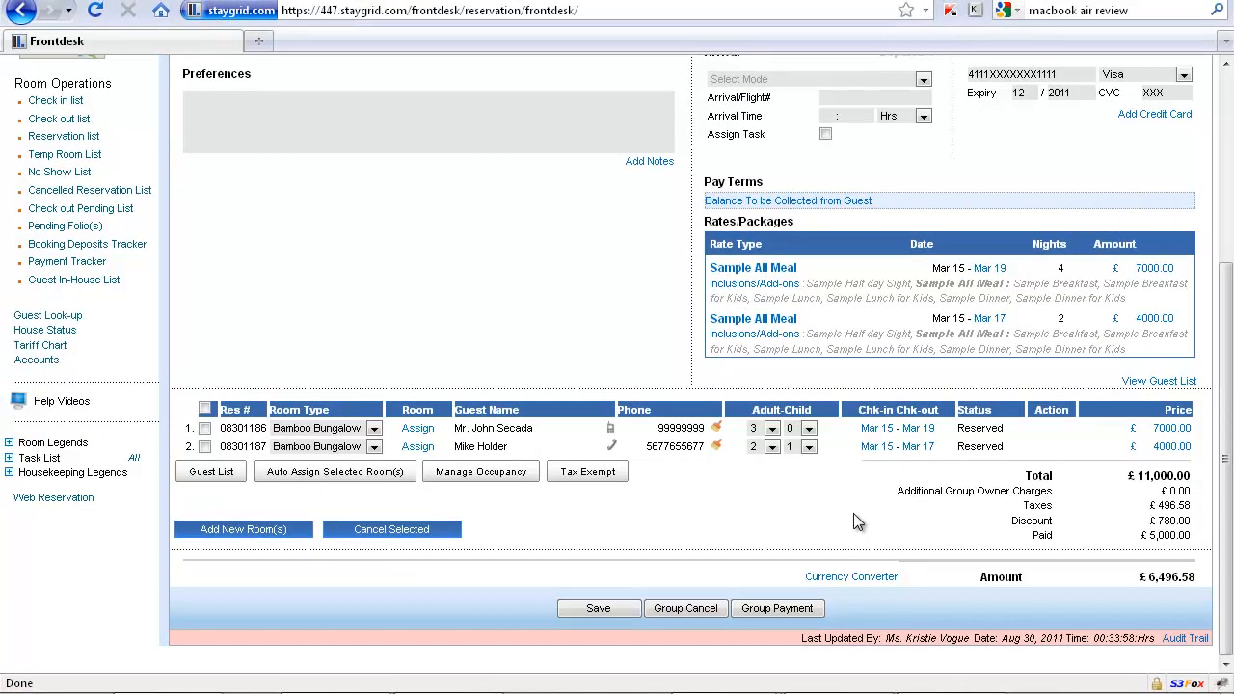
{"action": "left_click", "coordinate": [858, 116]}
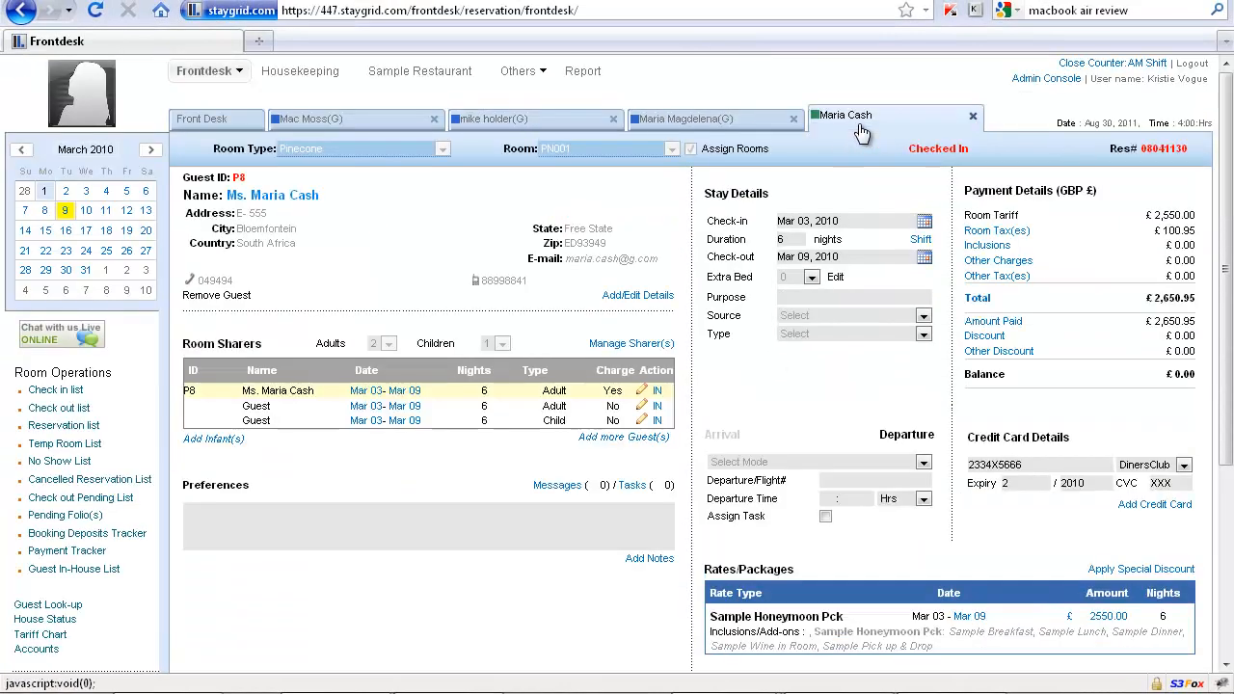
{"action": "scroll", "scroll_direction": "down", "scroll_amount": 3}
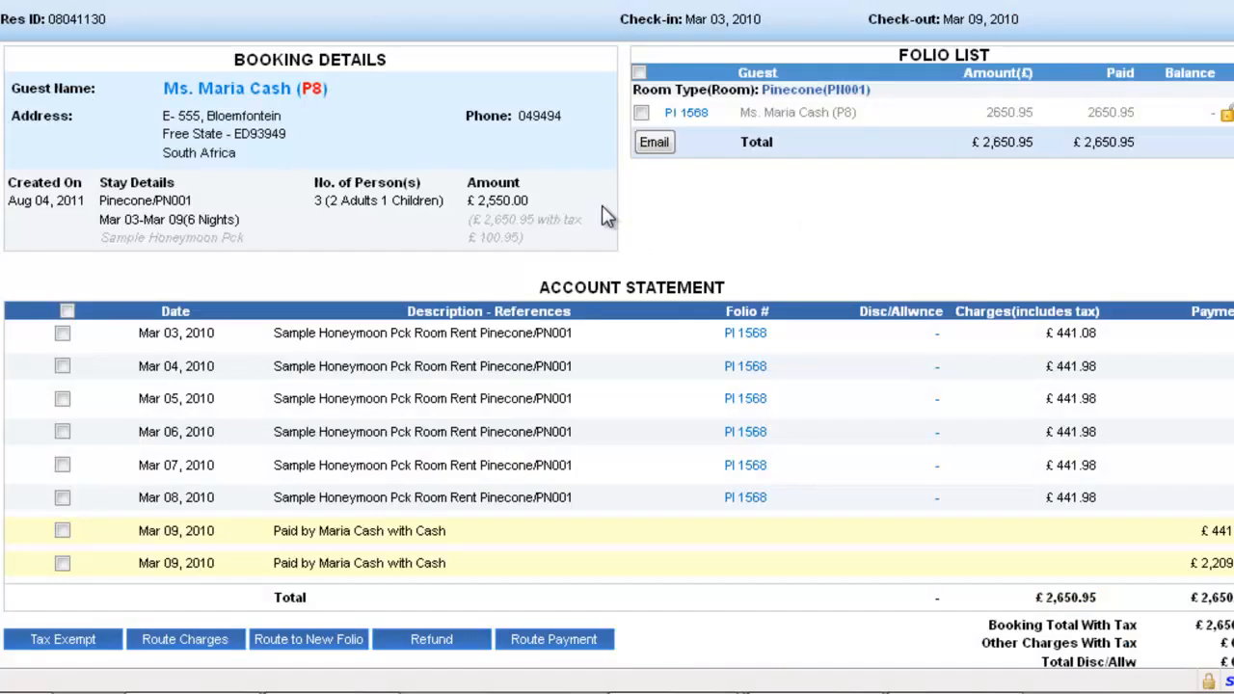
{"action": "scroll", "scroll_direction": "down", "scroll_amount": 3}
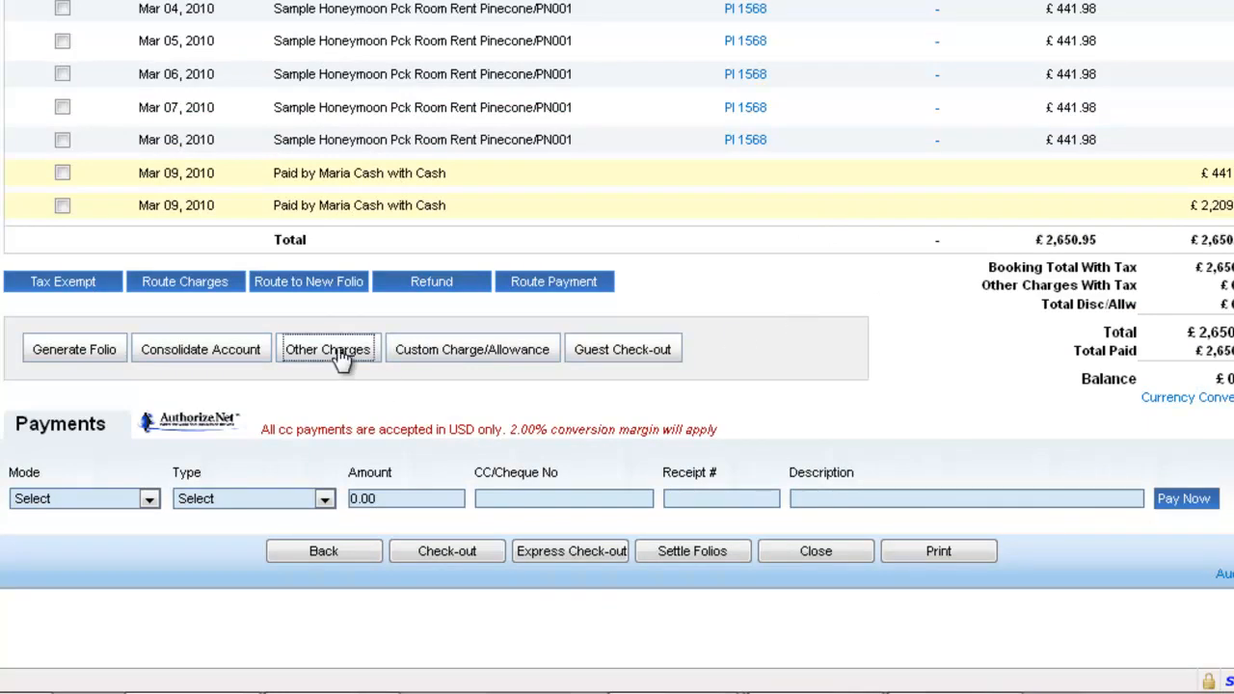
Add 5 Sample Wall Hangings from the gift shop at a 10% discount, totalling £22.50.
{"action": "left_click", "coordinate": [327, 349]}
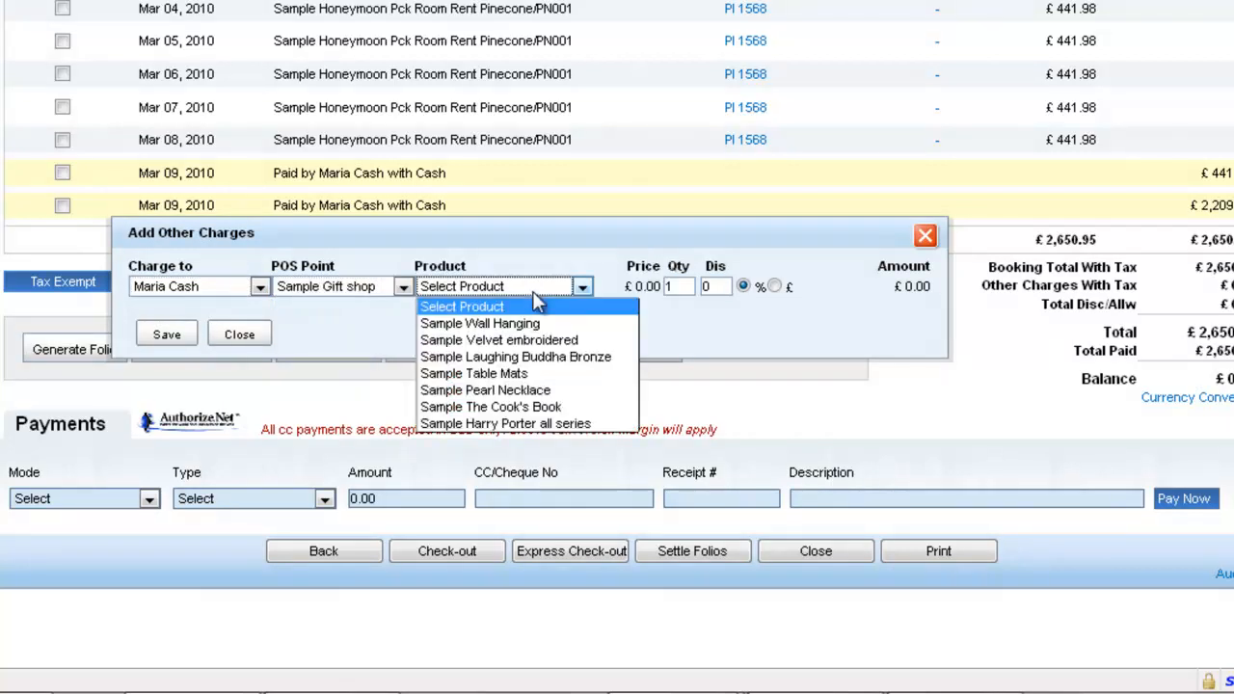
{"action": "left_click", "coordinate": [480, 323]}
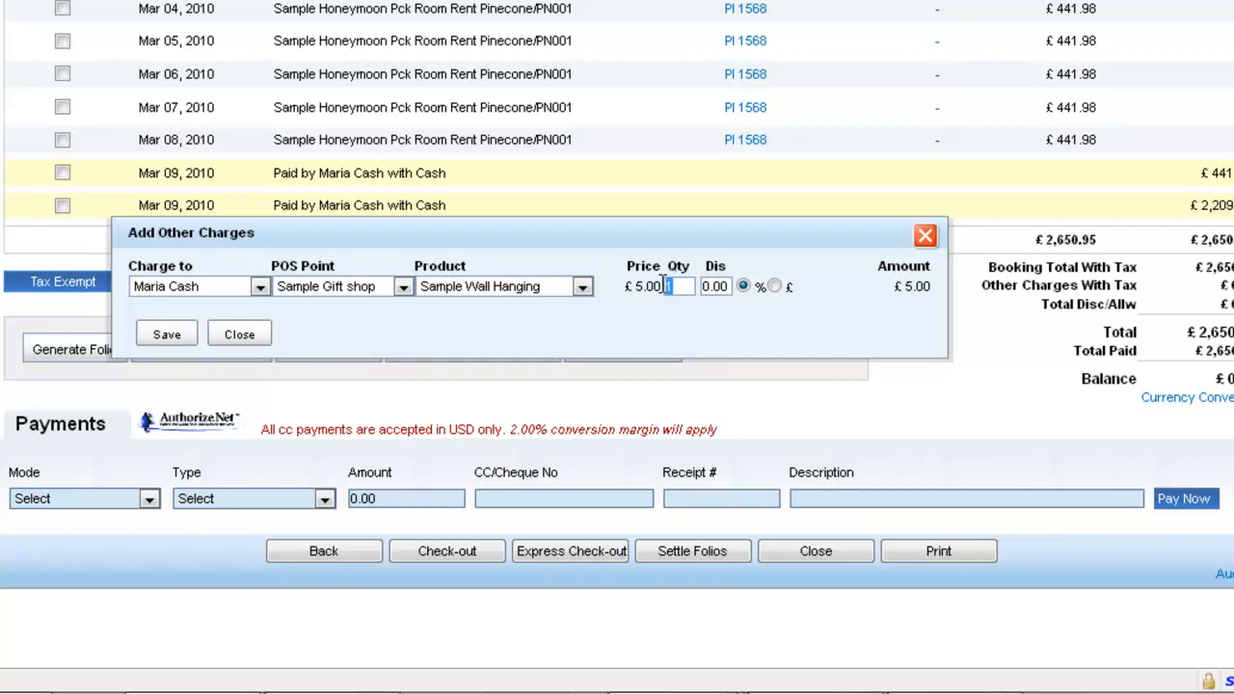
{"action": "type", "text": "5"}
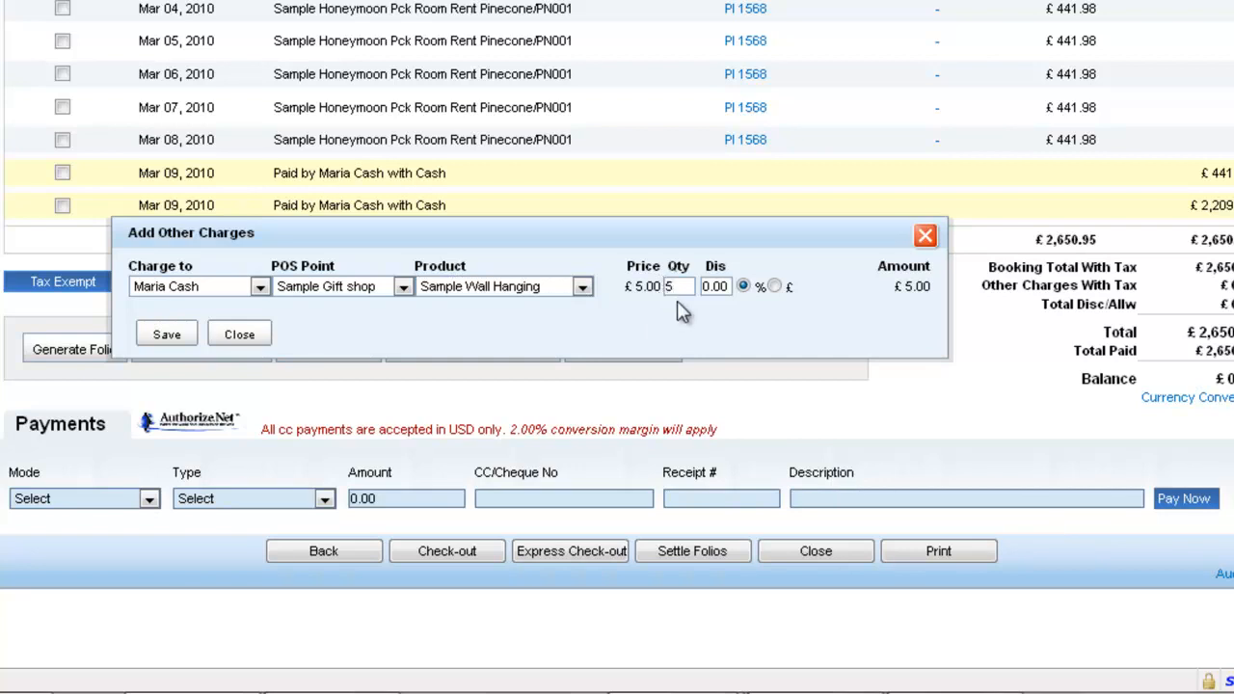
{"action": "left_click", "coordinate": [713, 285]}
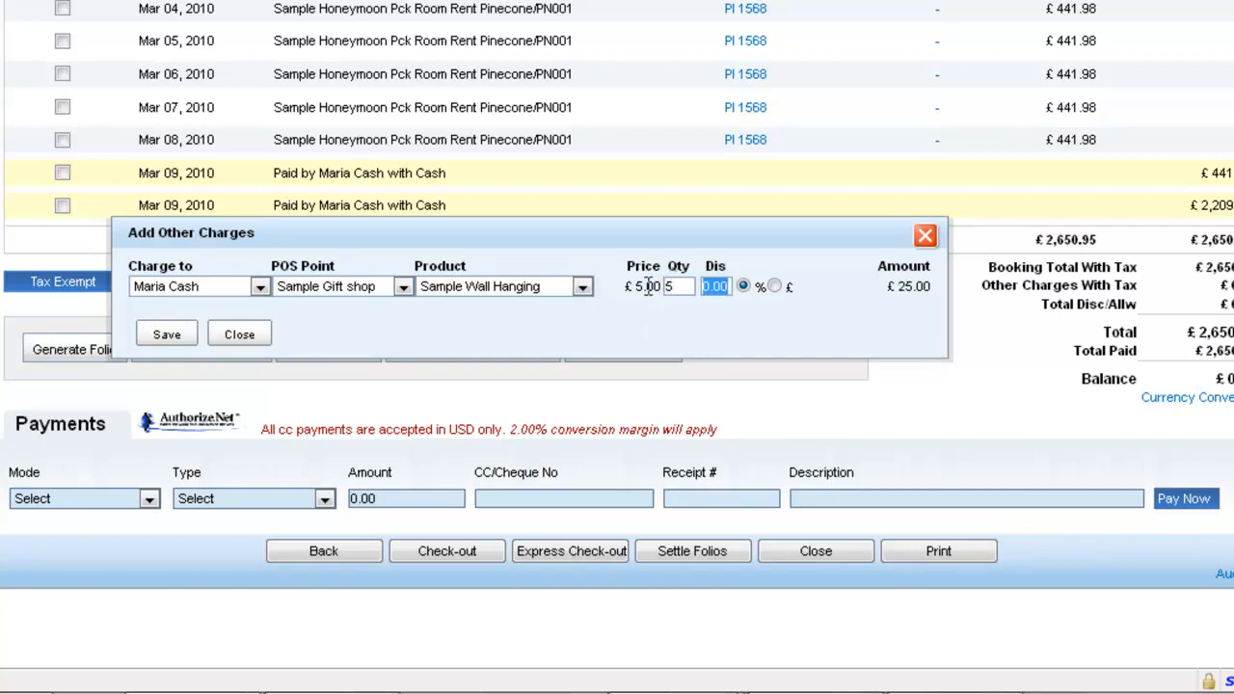
{"action": "type", "text": "10"}
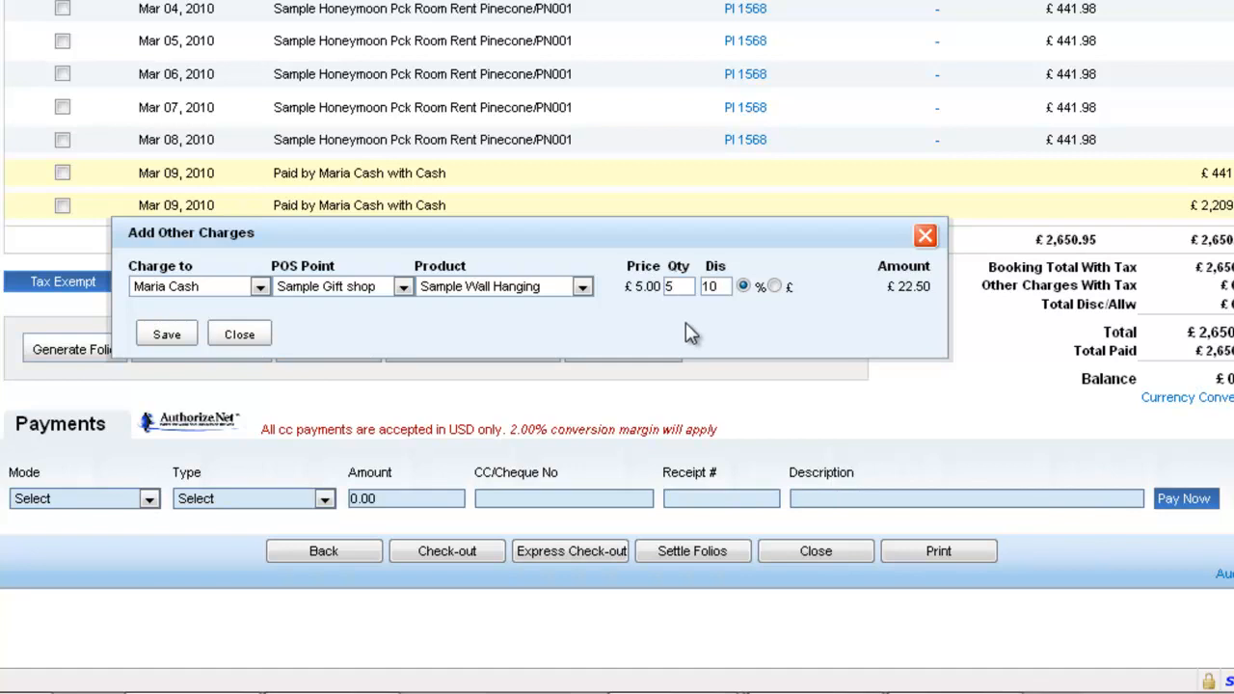
{"action": "left_click", "coordinate": [166, 333]}
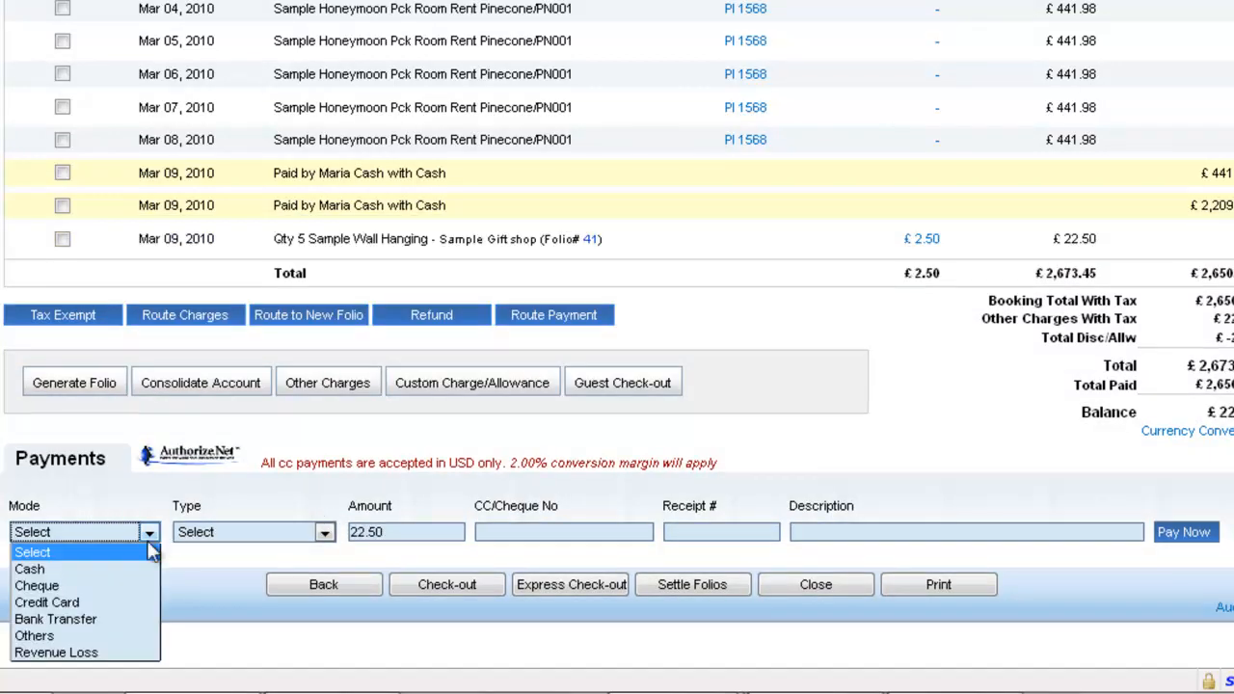
{"action": "left_click", "coordinate": [31, 569]}
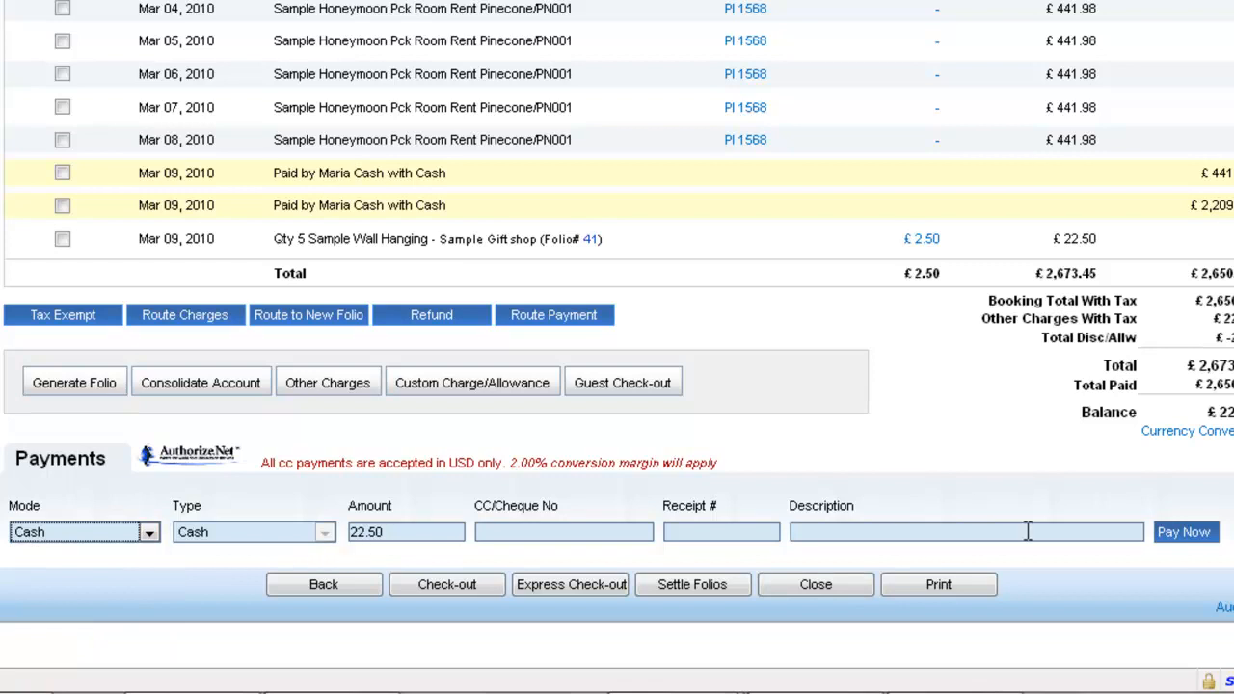
{"action": "type", "text": "To settle the POS"}
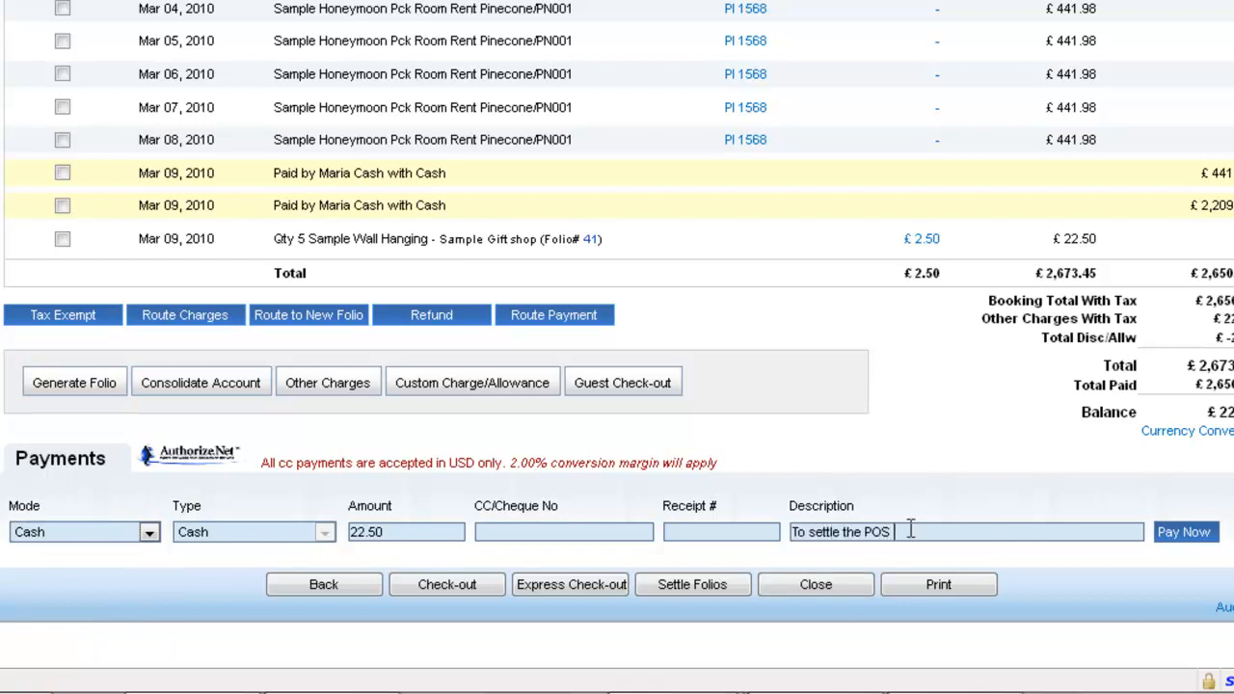
{"action": "type", "text": "charges"}
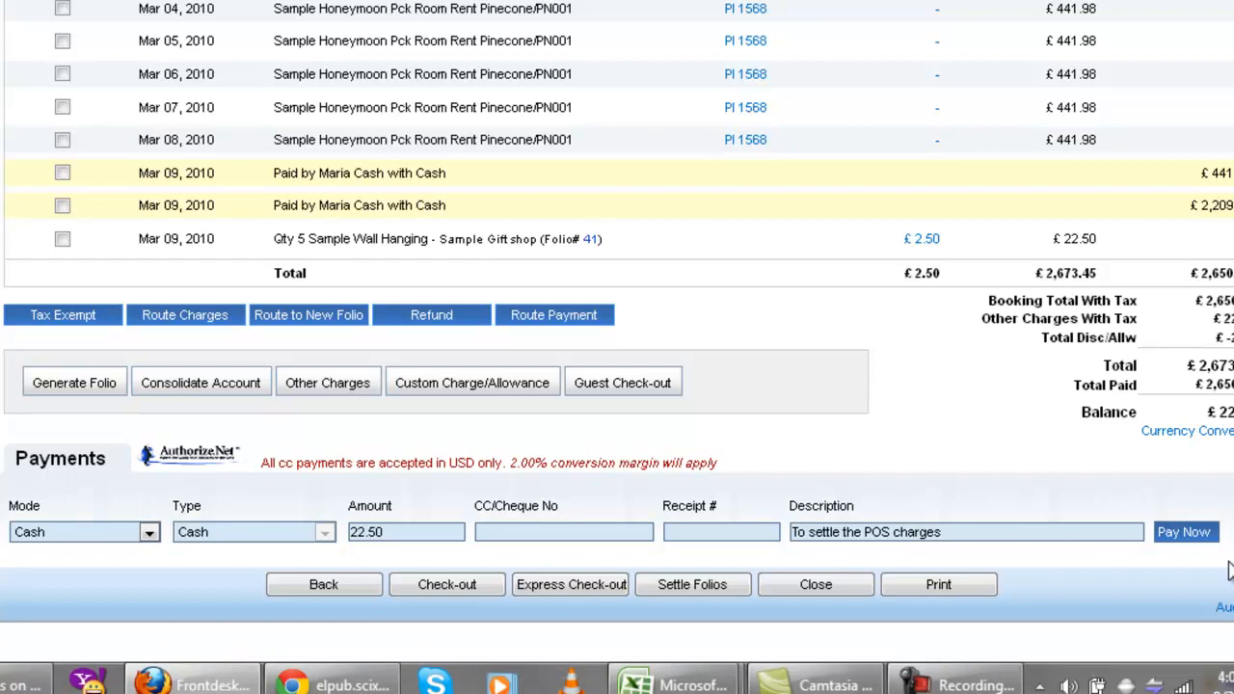
{"action": "left_click", "coordinate": [1184, 532]}
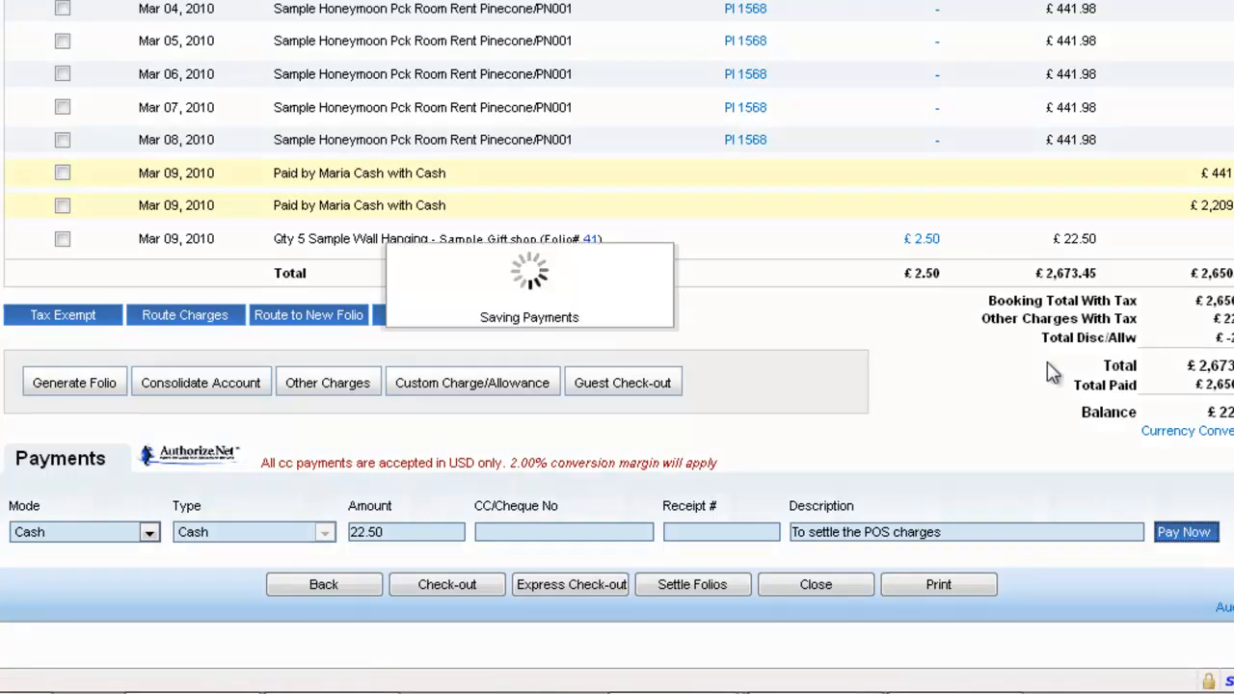
{"action": "left_click", "coordinate": [1184, 533]}
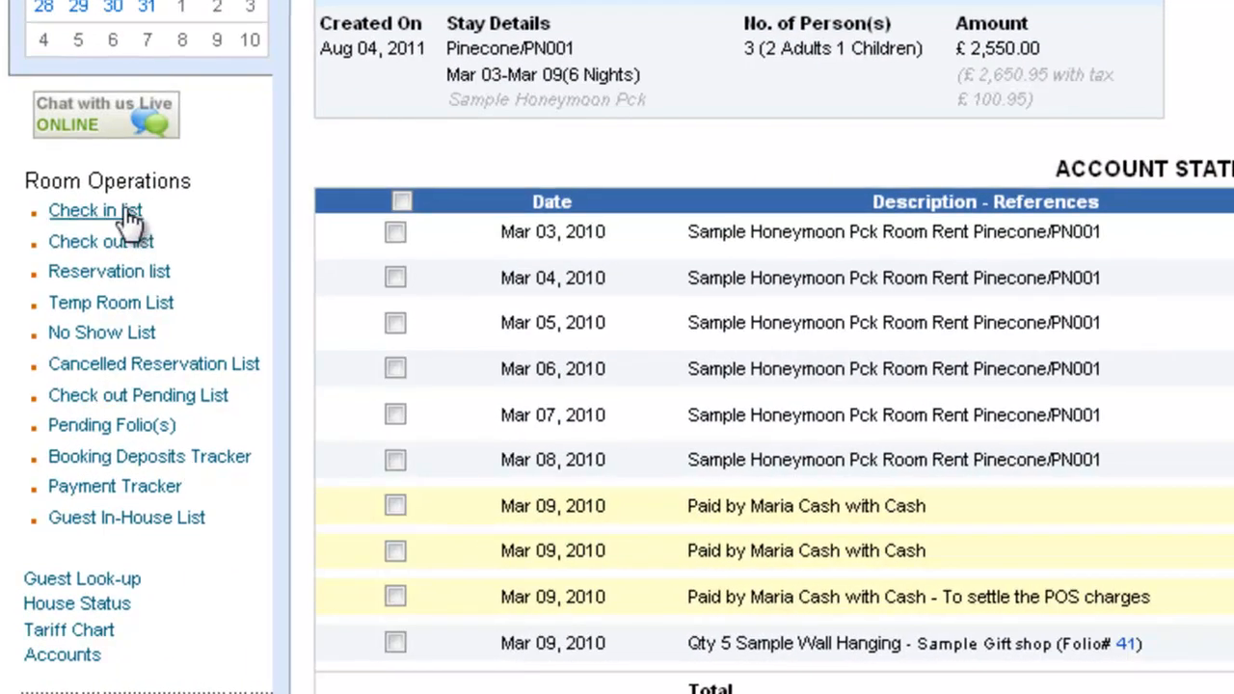
Bring up the Check-in list, Check-out list and Pending Folio(s) under Room Operations.
{"action": "left_click", "coordinate": [96, 210]}
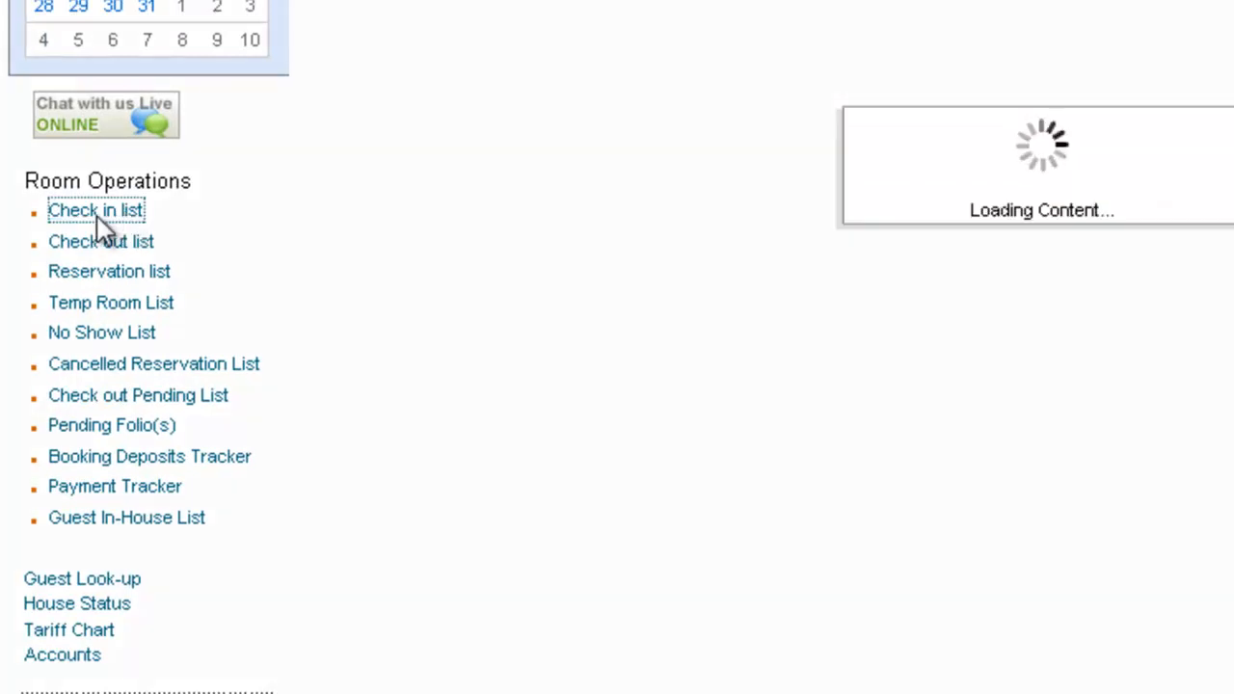
{"action": "left_click", "coordinate": [97, 211]}
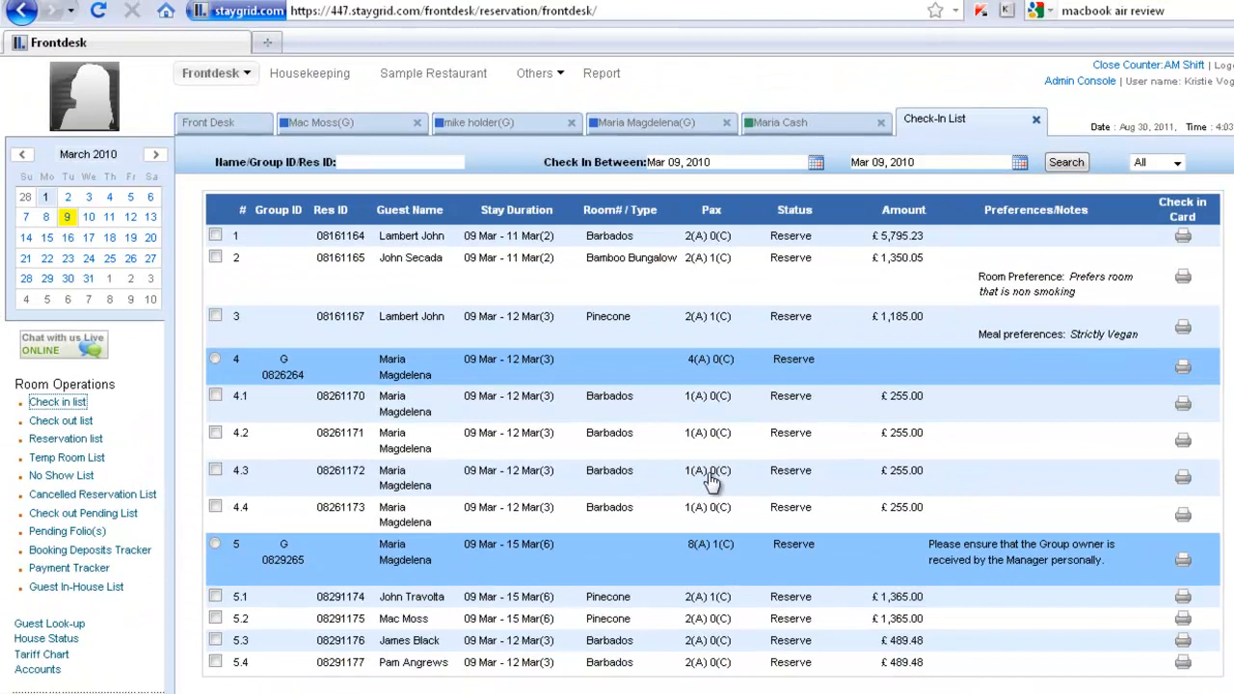
{"action": "left_click", "coordinate": [62, 420]}
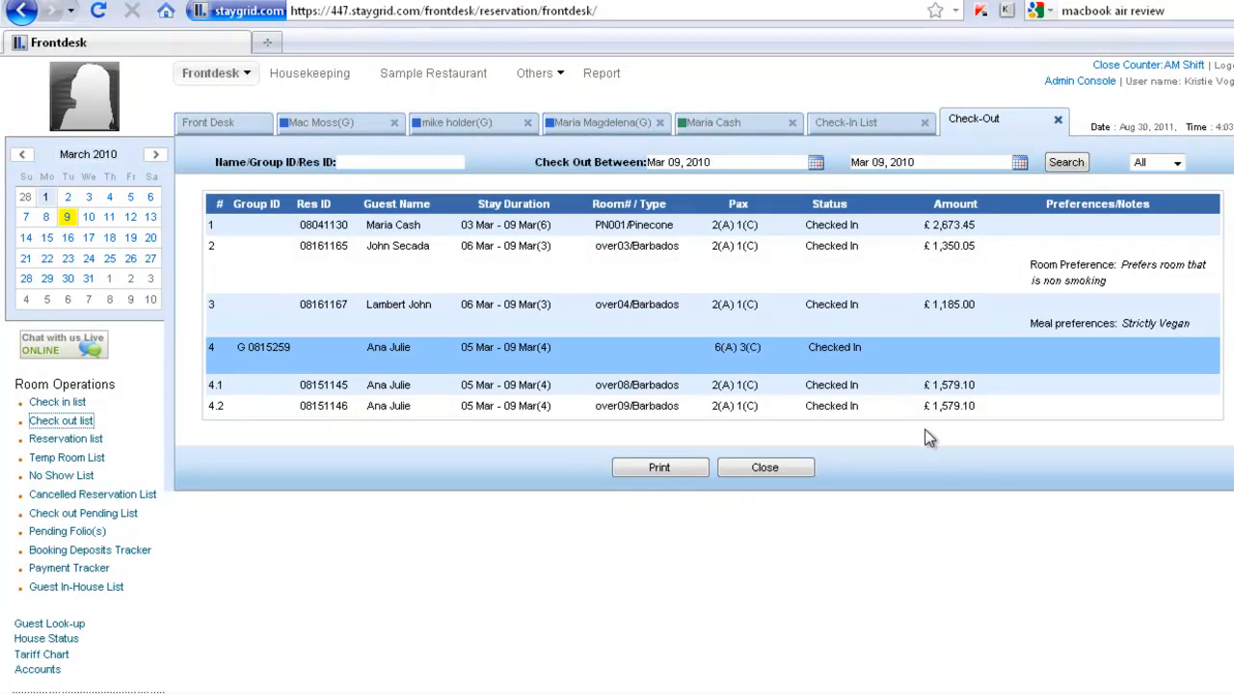
{"action": "mouse_move", "coordinate": [67, 532]}
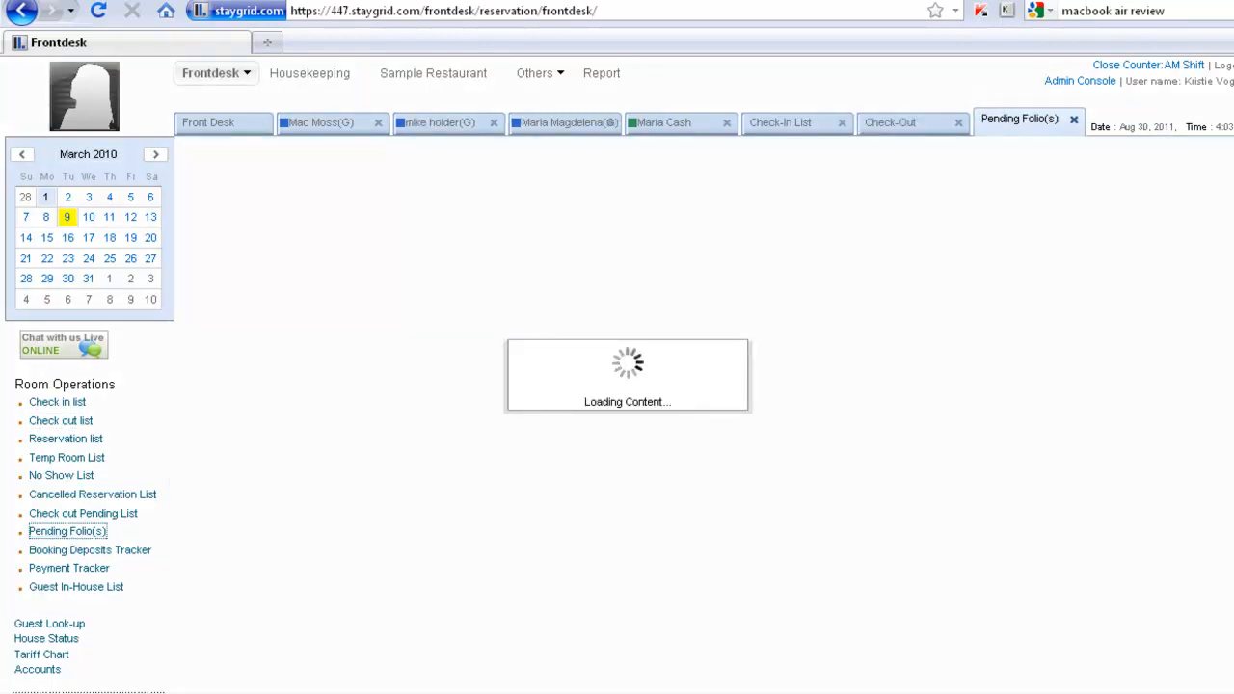
{"action": "mouse_move", "coordinate": [1153, 395]}
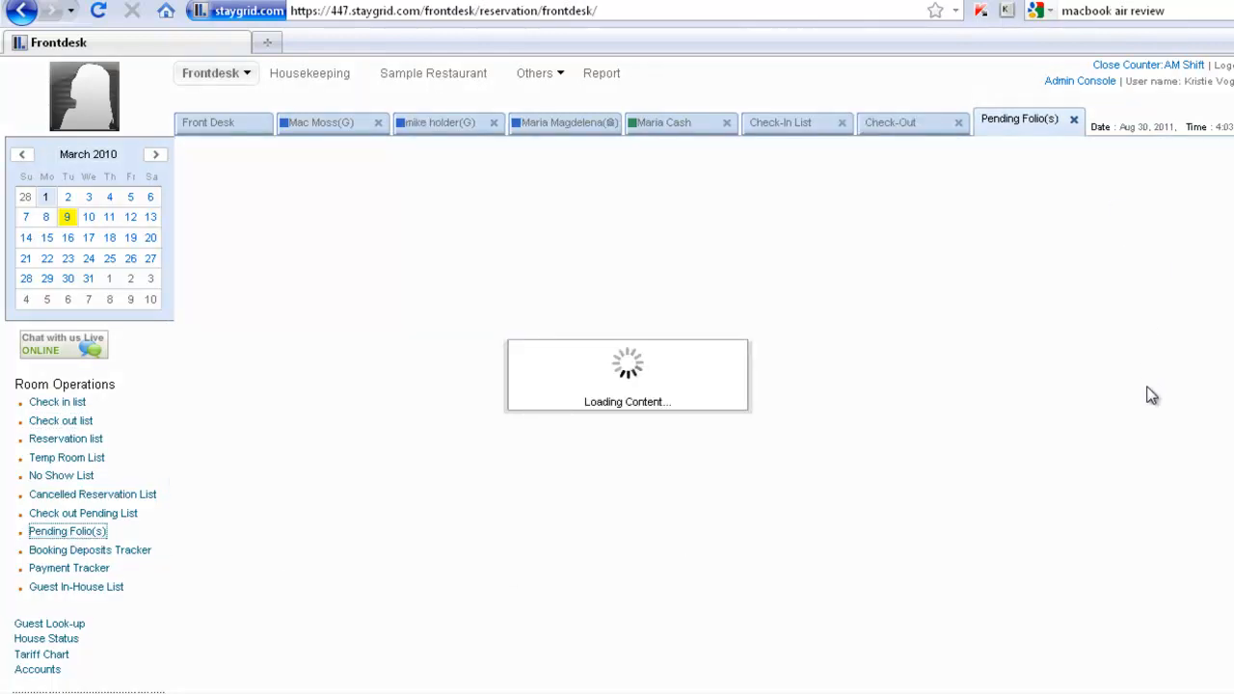
{"action": "left_click", "coordinate": [68, 532]}
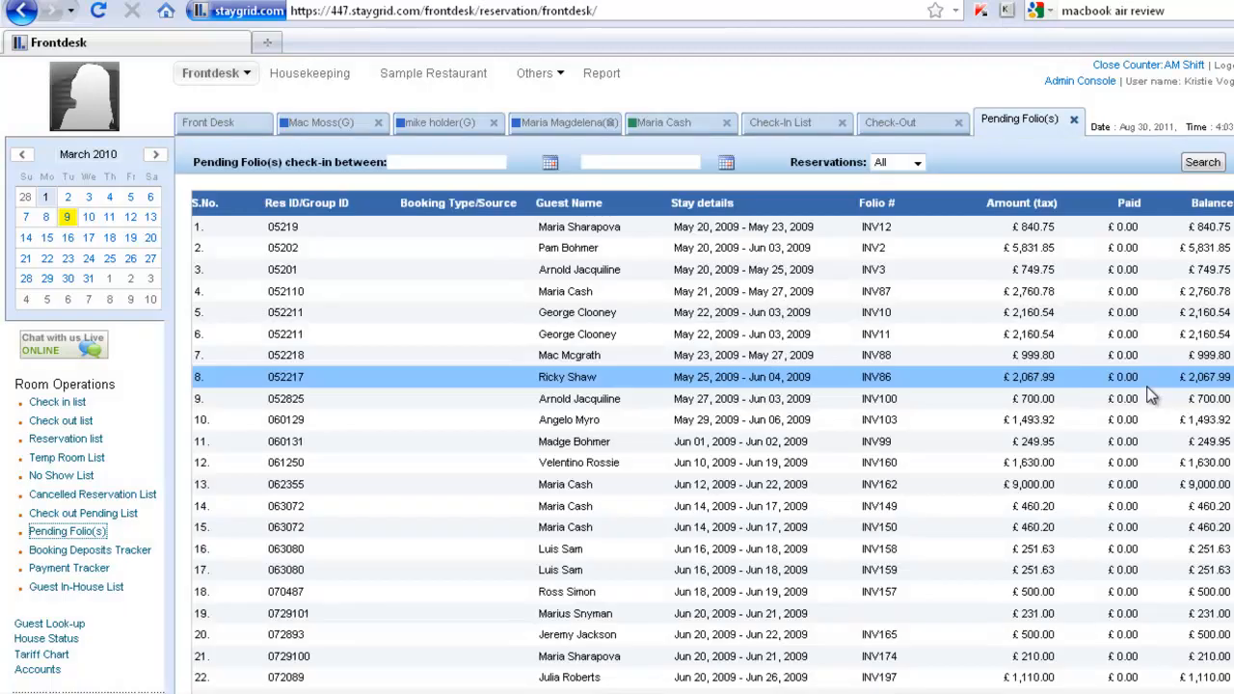
{"action": "left_click", "coordinate": [565, 123]}
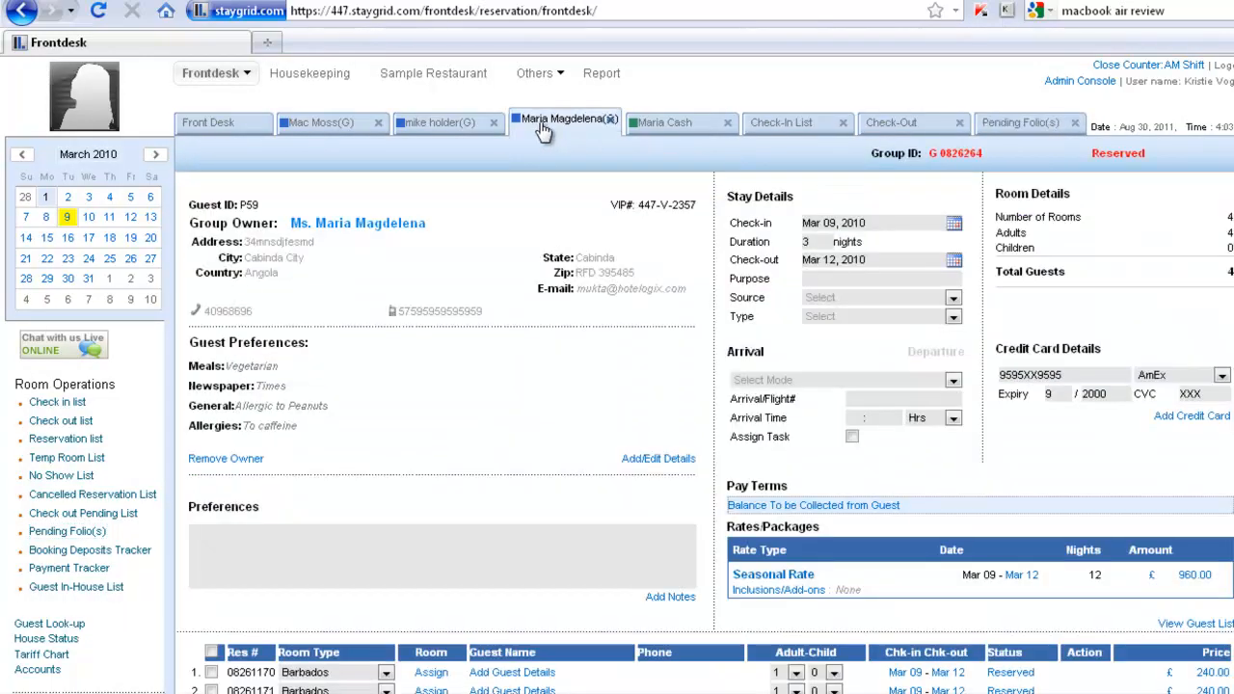
{"action": "left_click", "coordinate": [662, 123]}
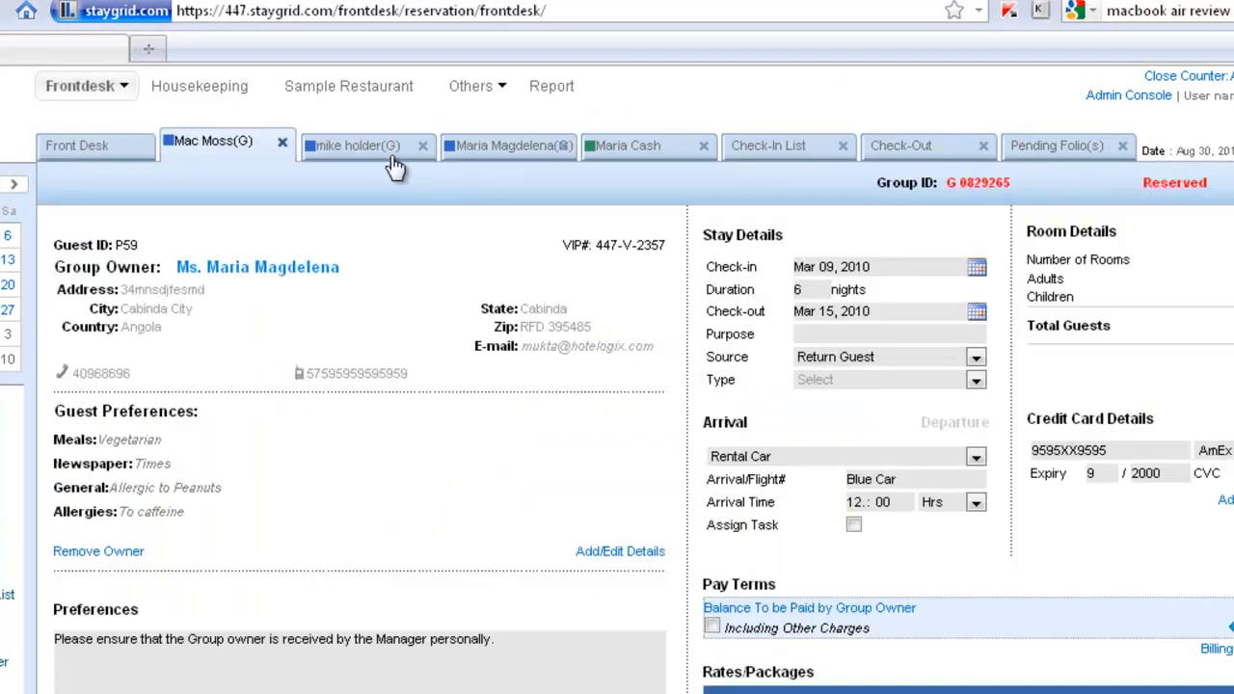
{"action": "left_click", "coordinate": [767, 147]}
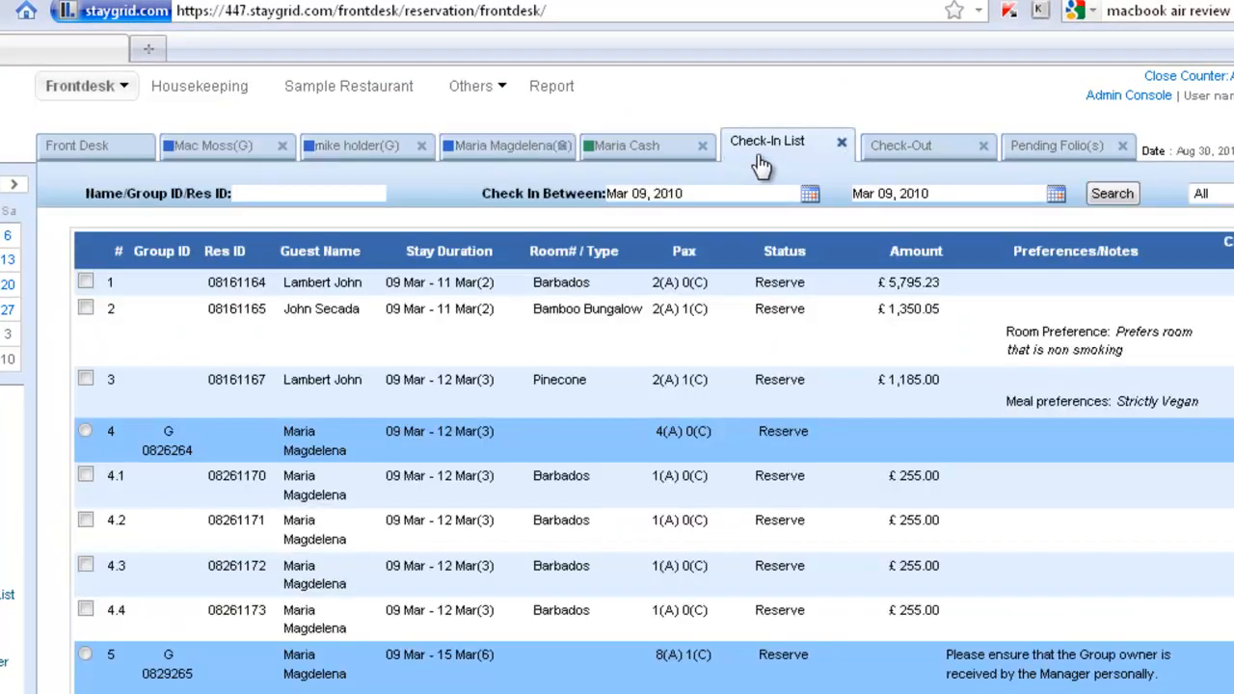
{"action": "left_click", "coordinate": [899, 147]}
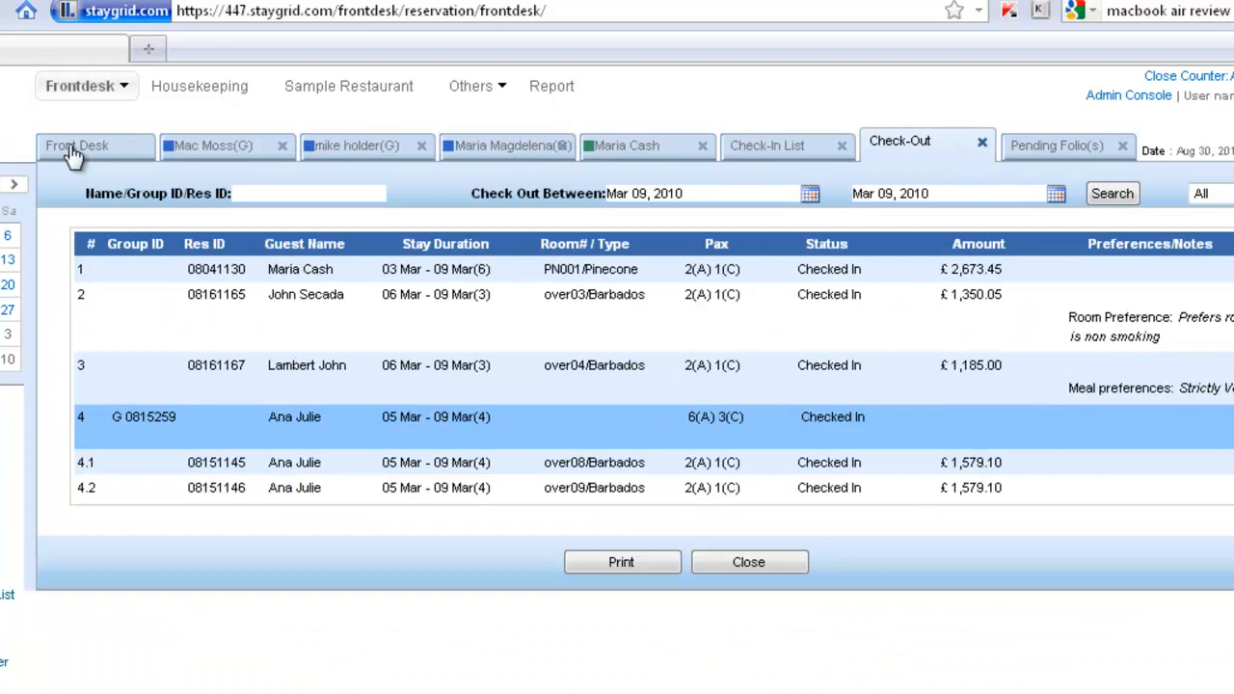
{"action": "left_click", "coordinate": [77, 147]}
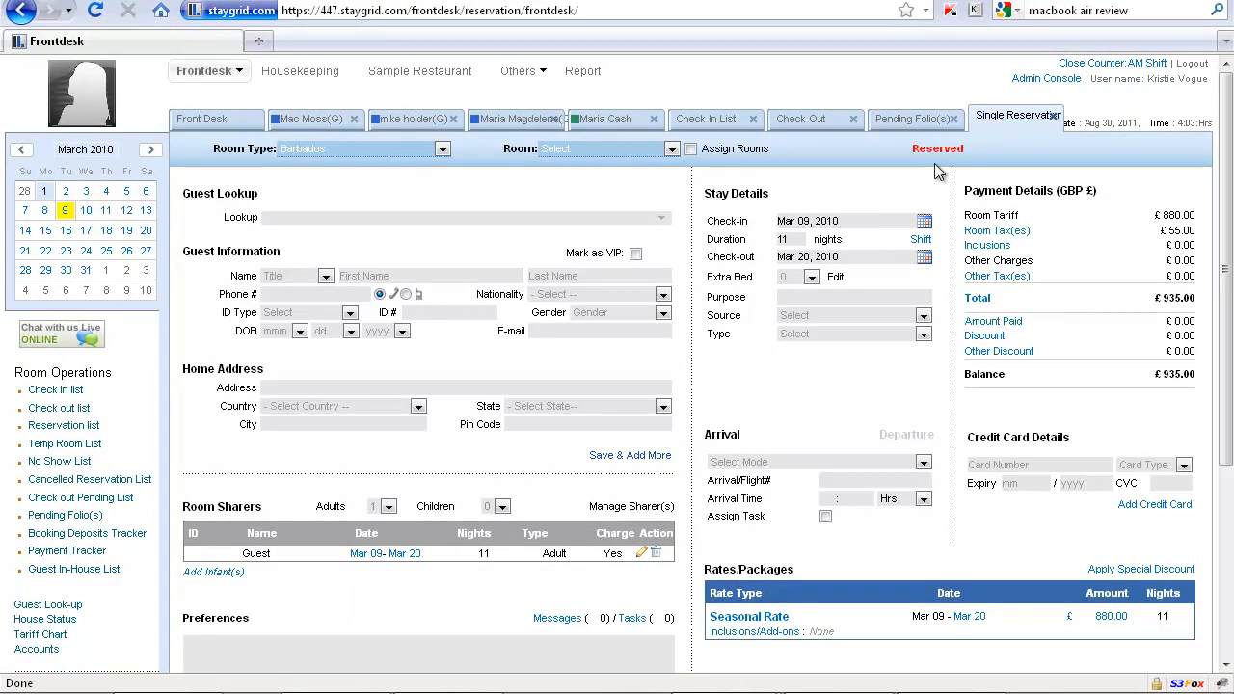
{"action": "left_click", "coordinate": [800, 118]}
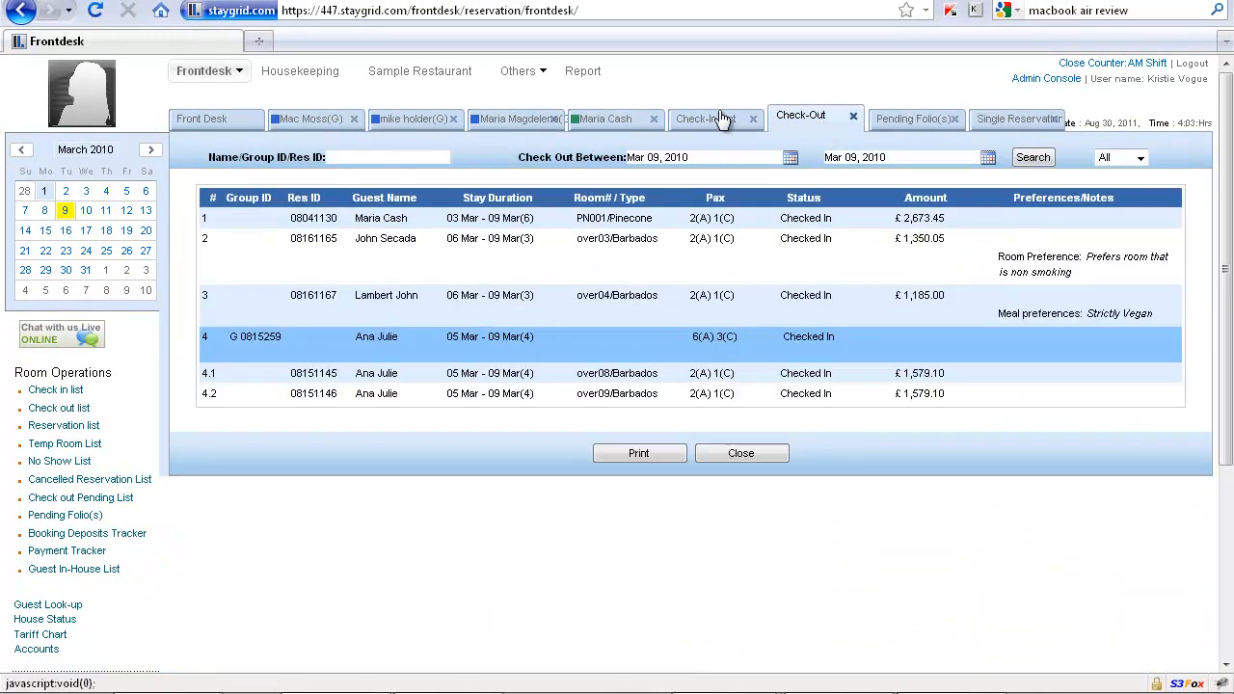
{"action": "left_click", "coordinate": [517, 117]}
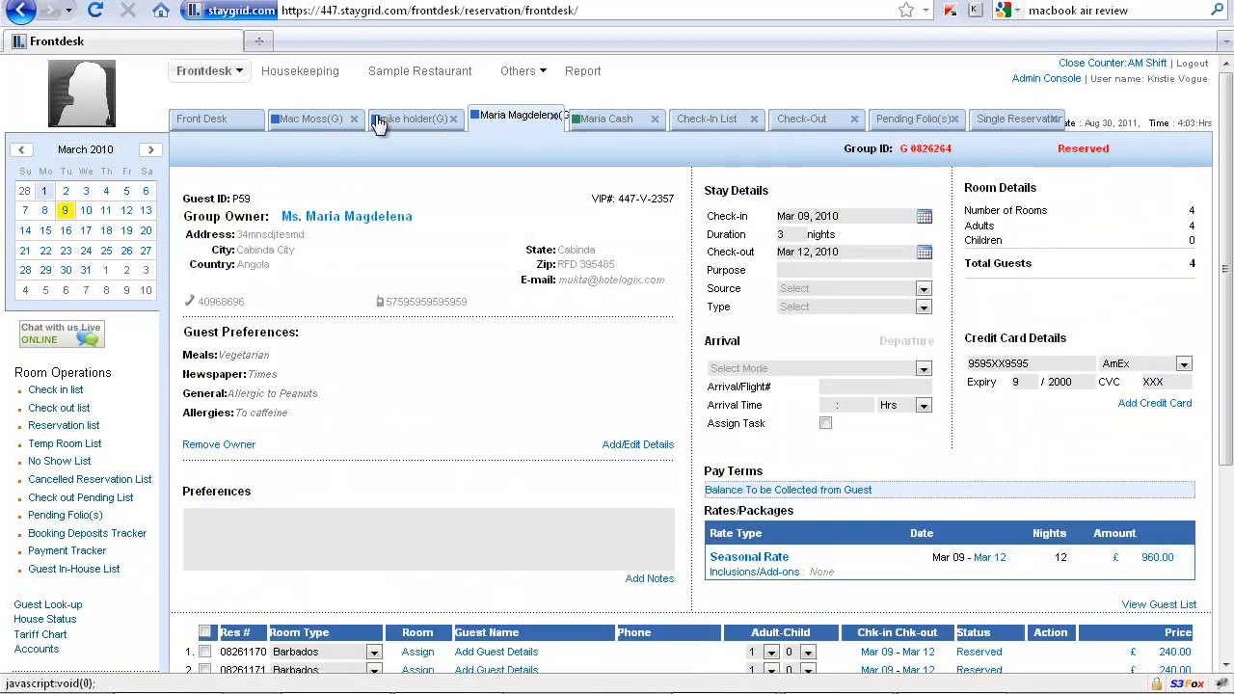
{"action": "left_click", "coordinate": [200, 118]}
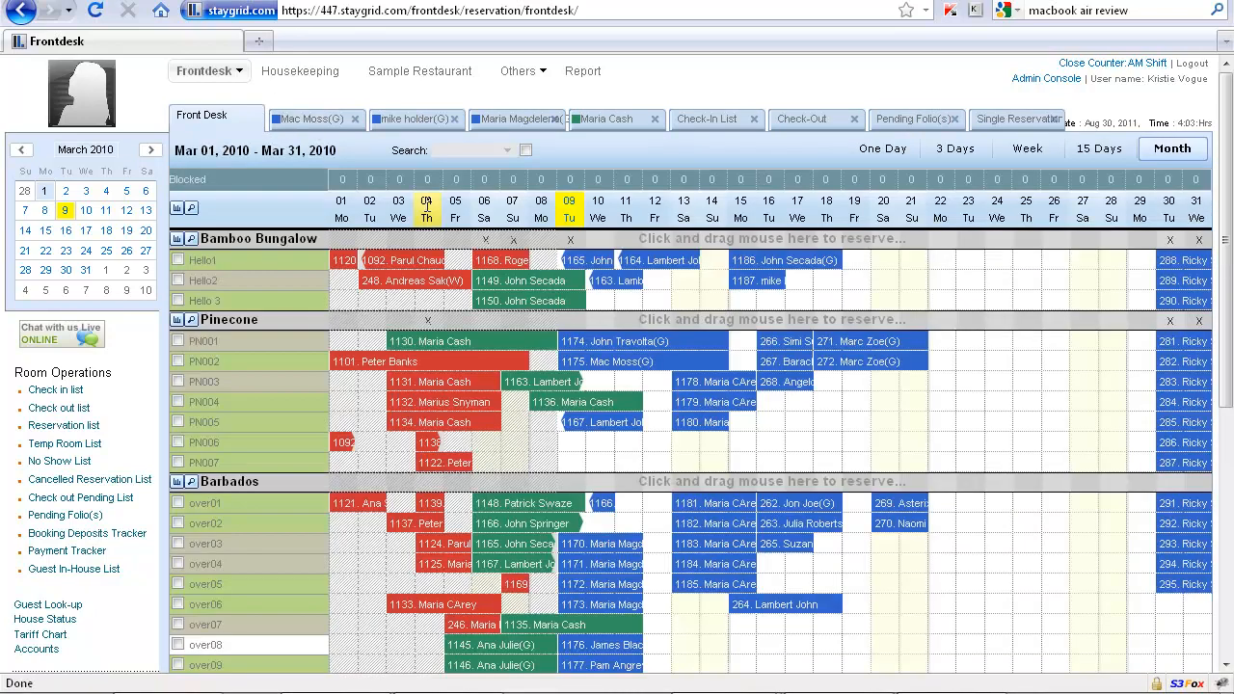